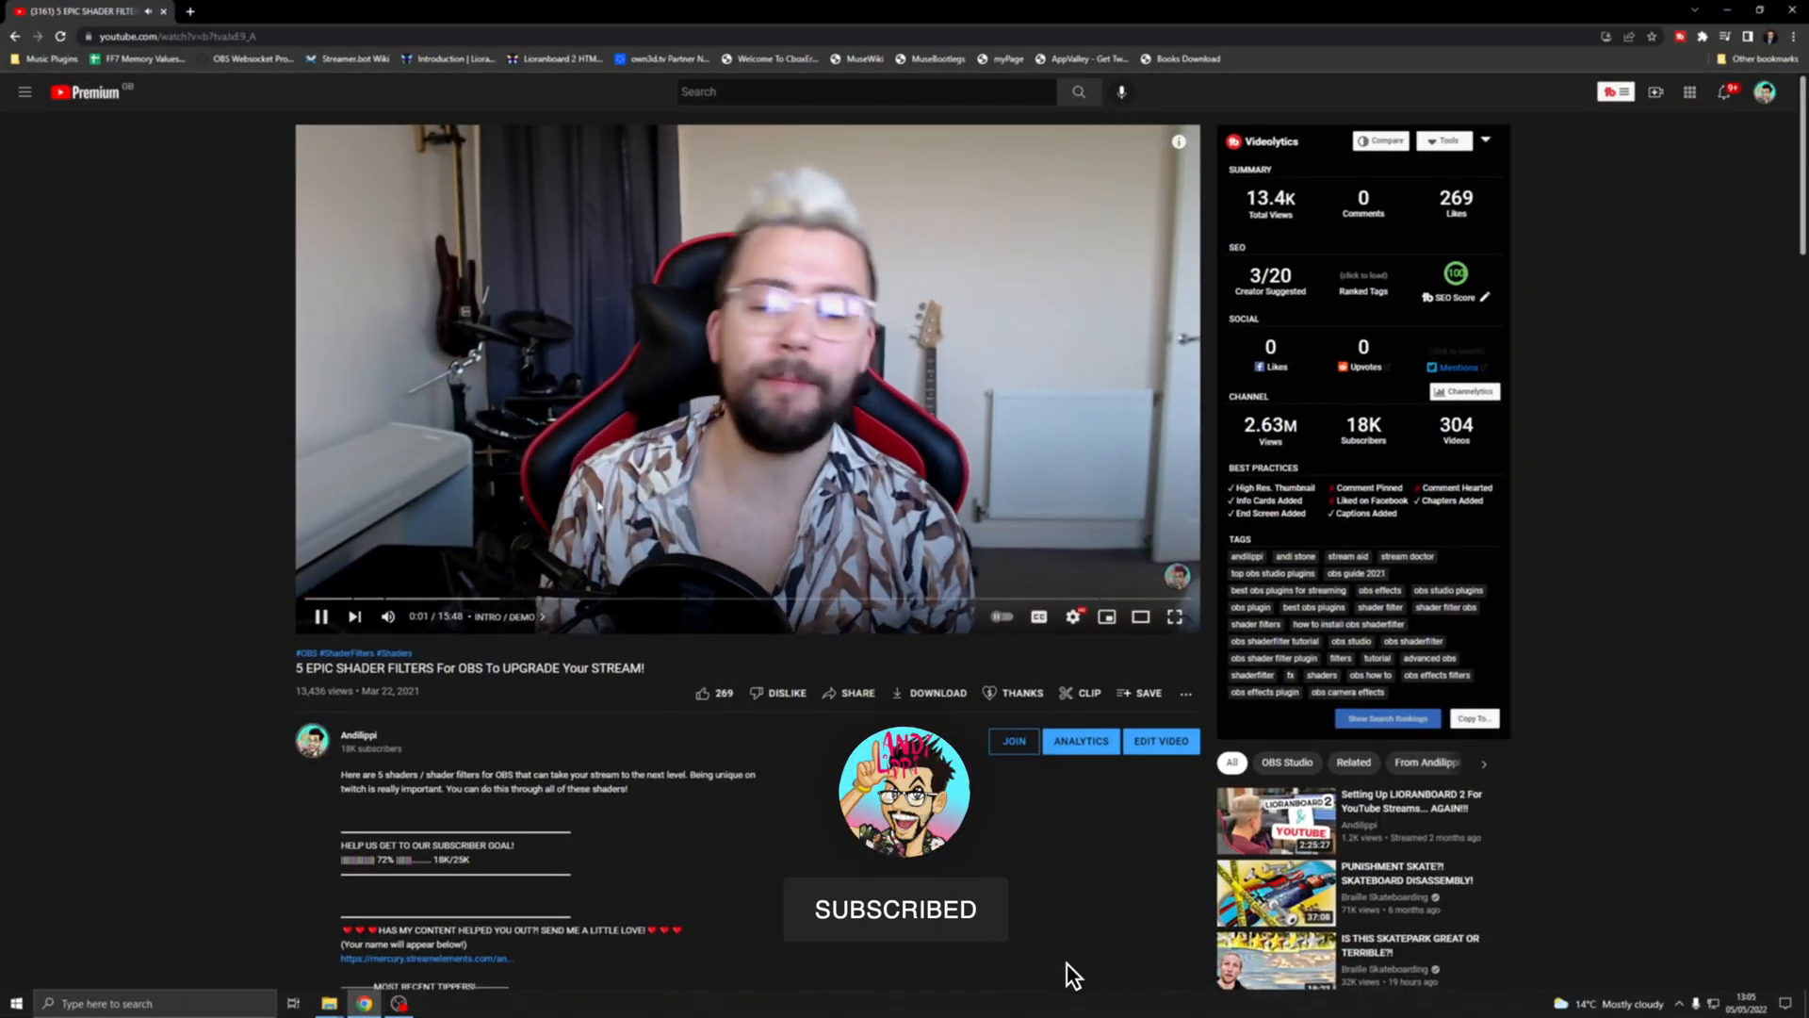
Step: Bring up the obs-shaderfilter v1.21 release on GitHub and scroll through its change notes
scroll(down, 3)
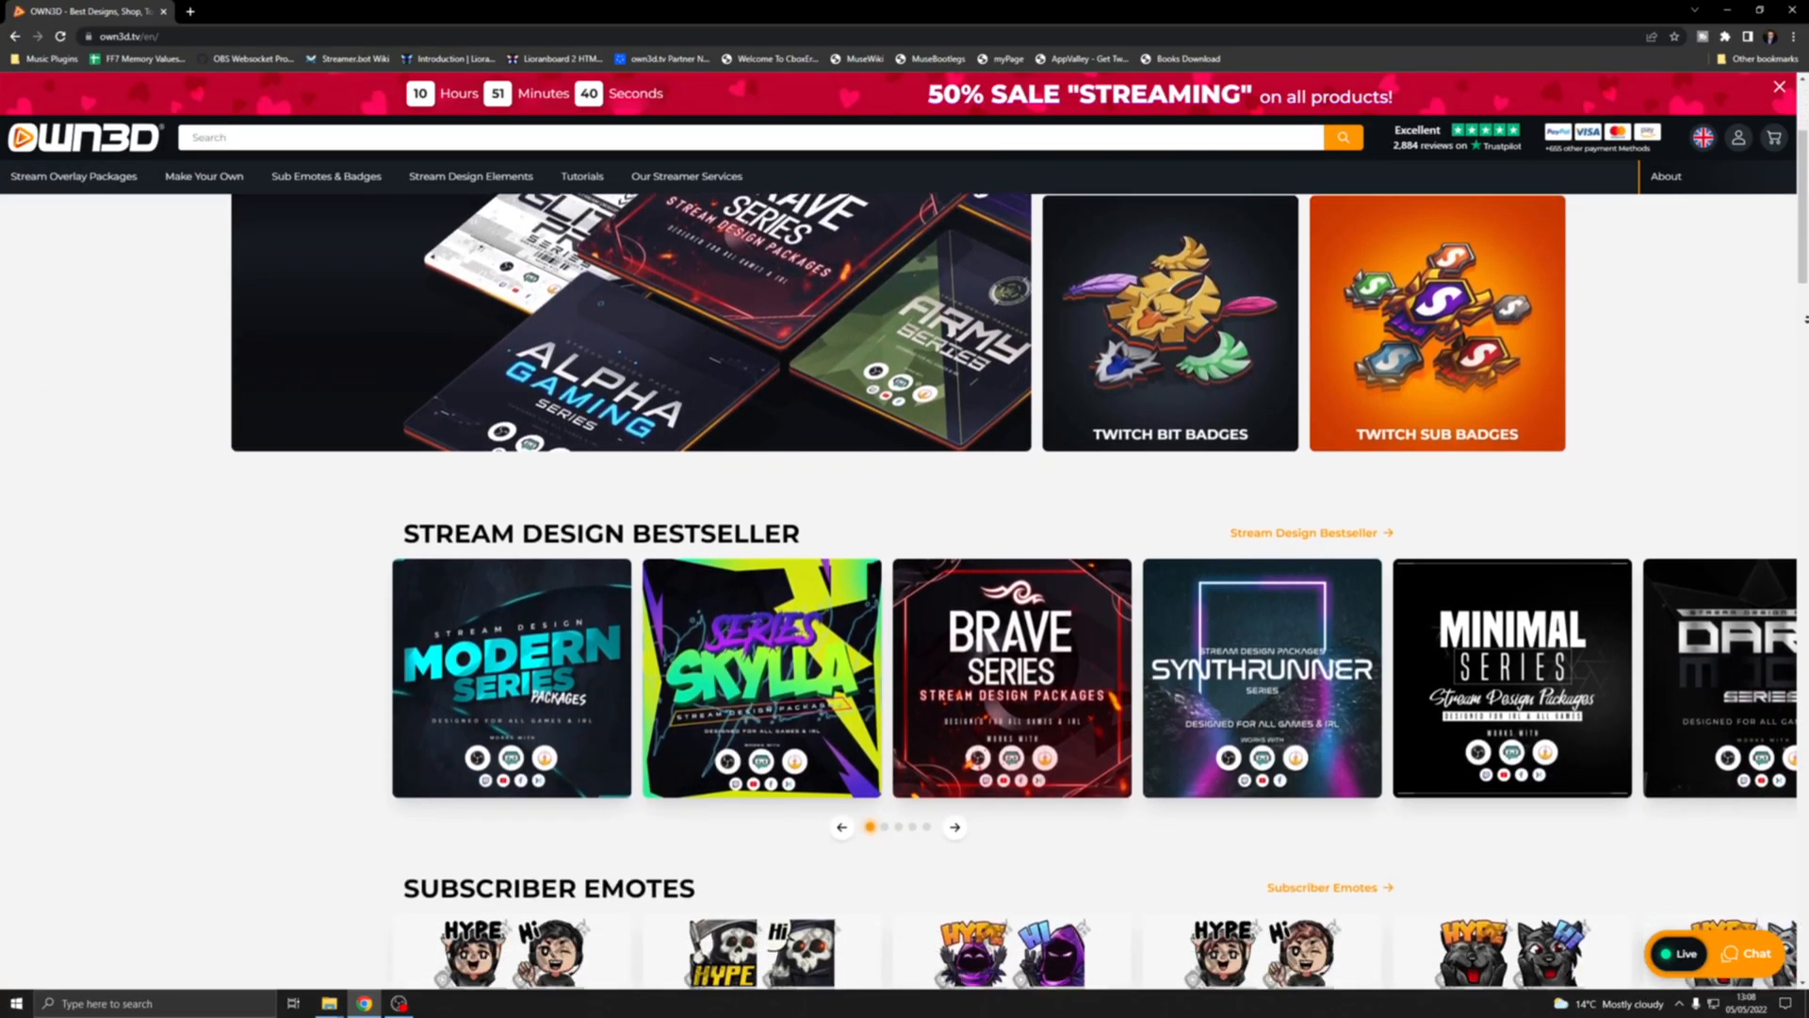
scroll(down, 3)
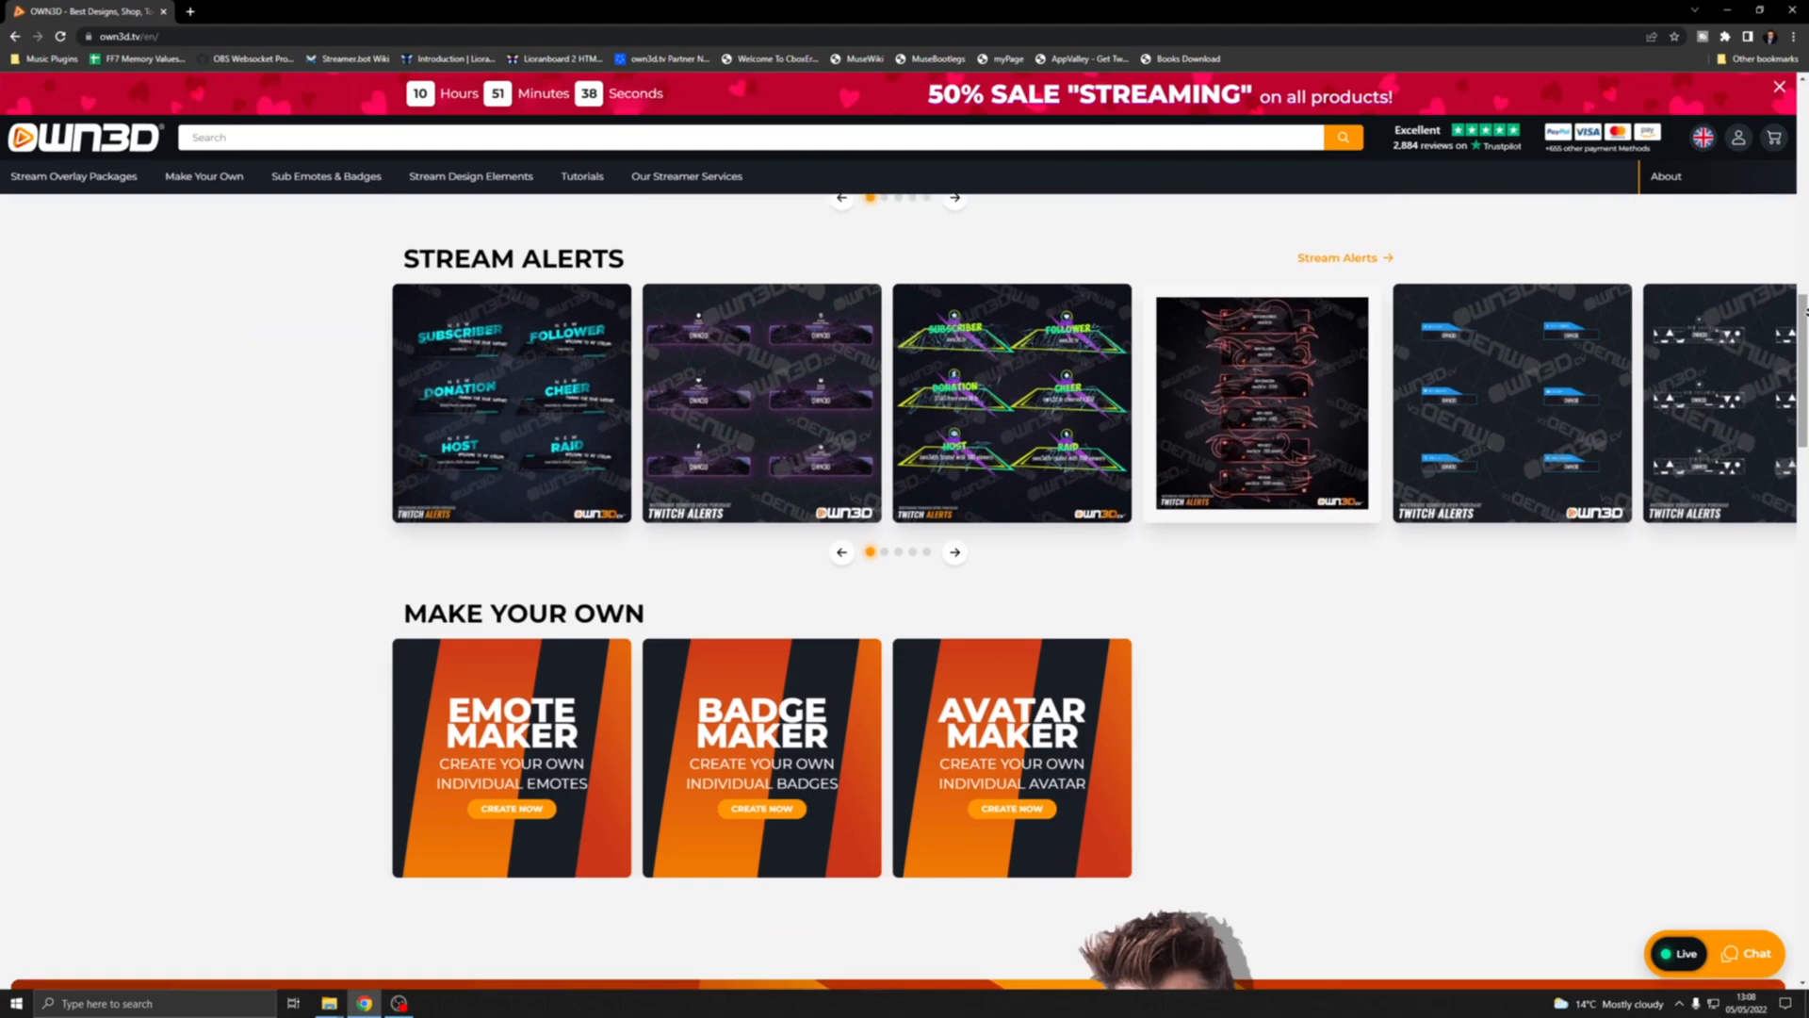
click(511, 809)
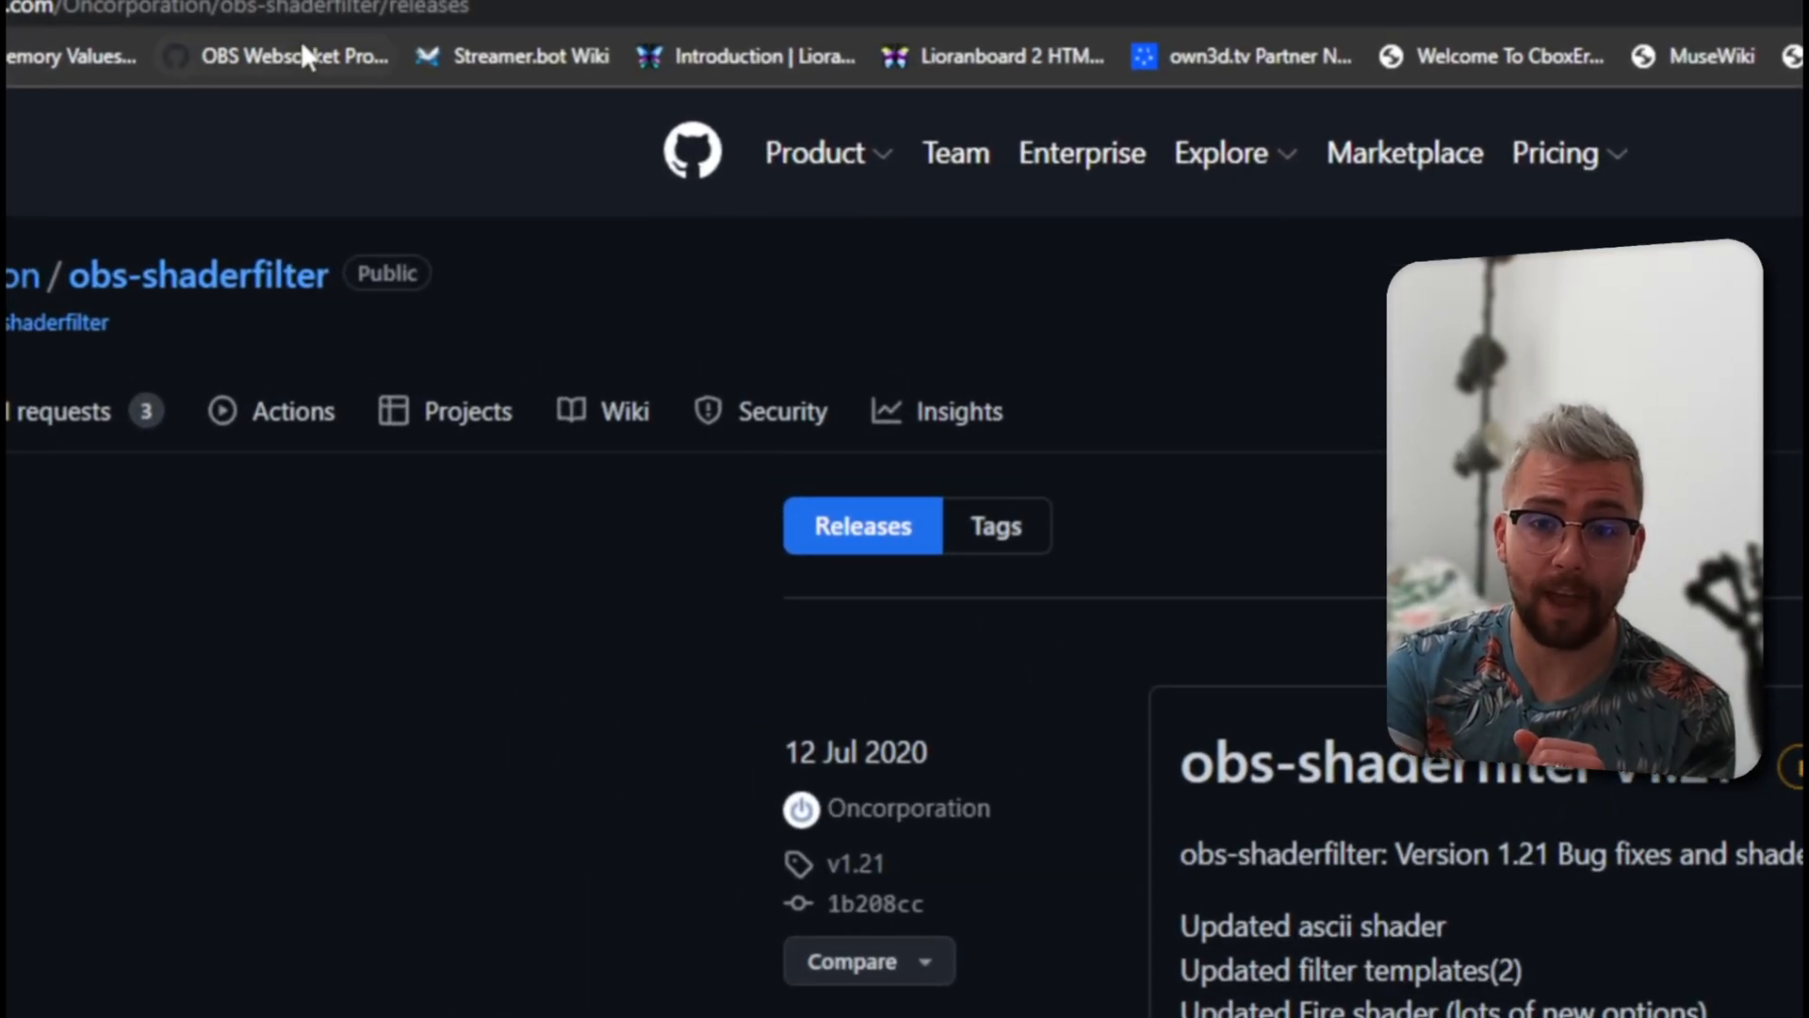
scroll(down, 3)
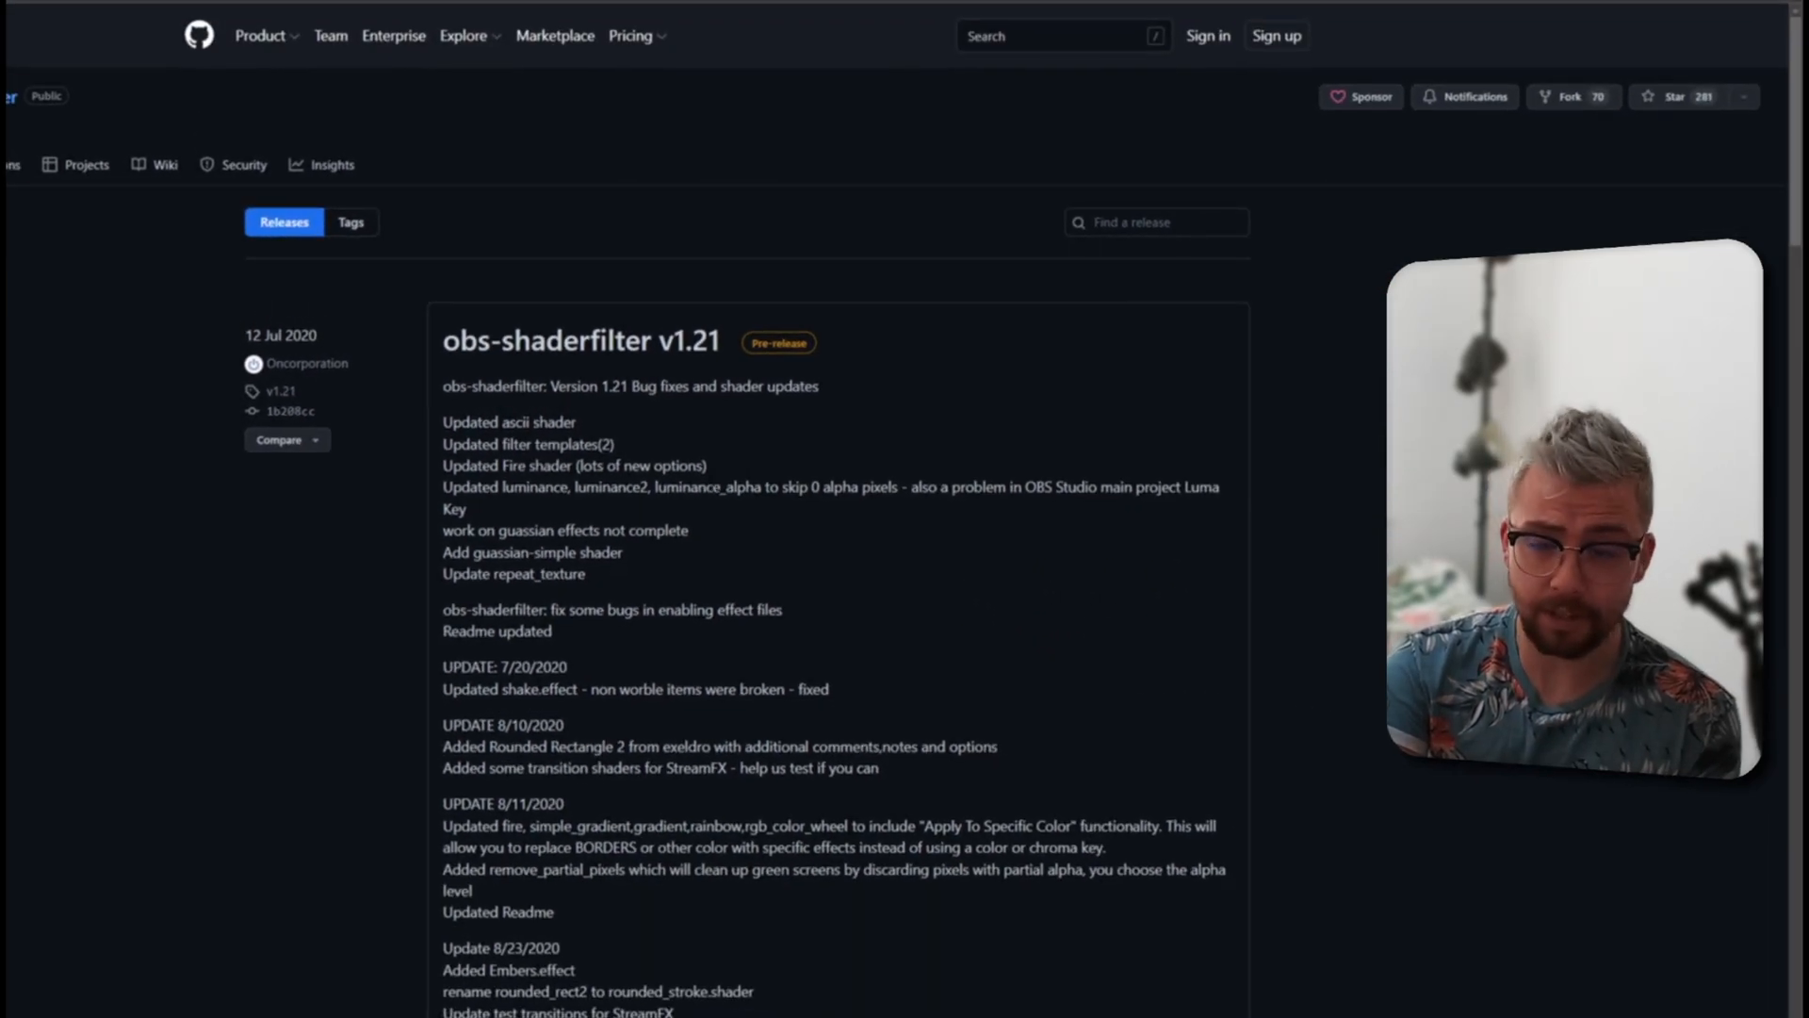
scroll(down, 3)
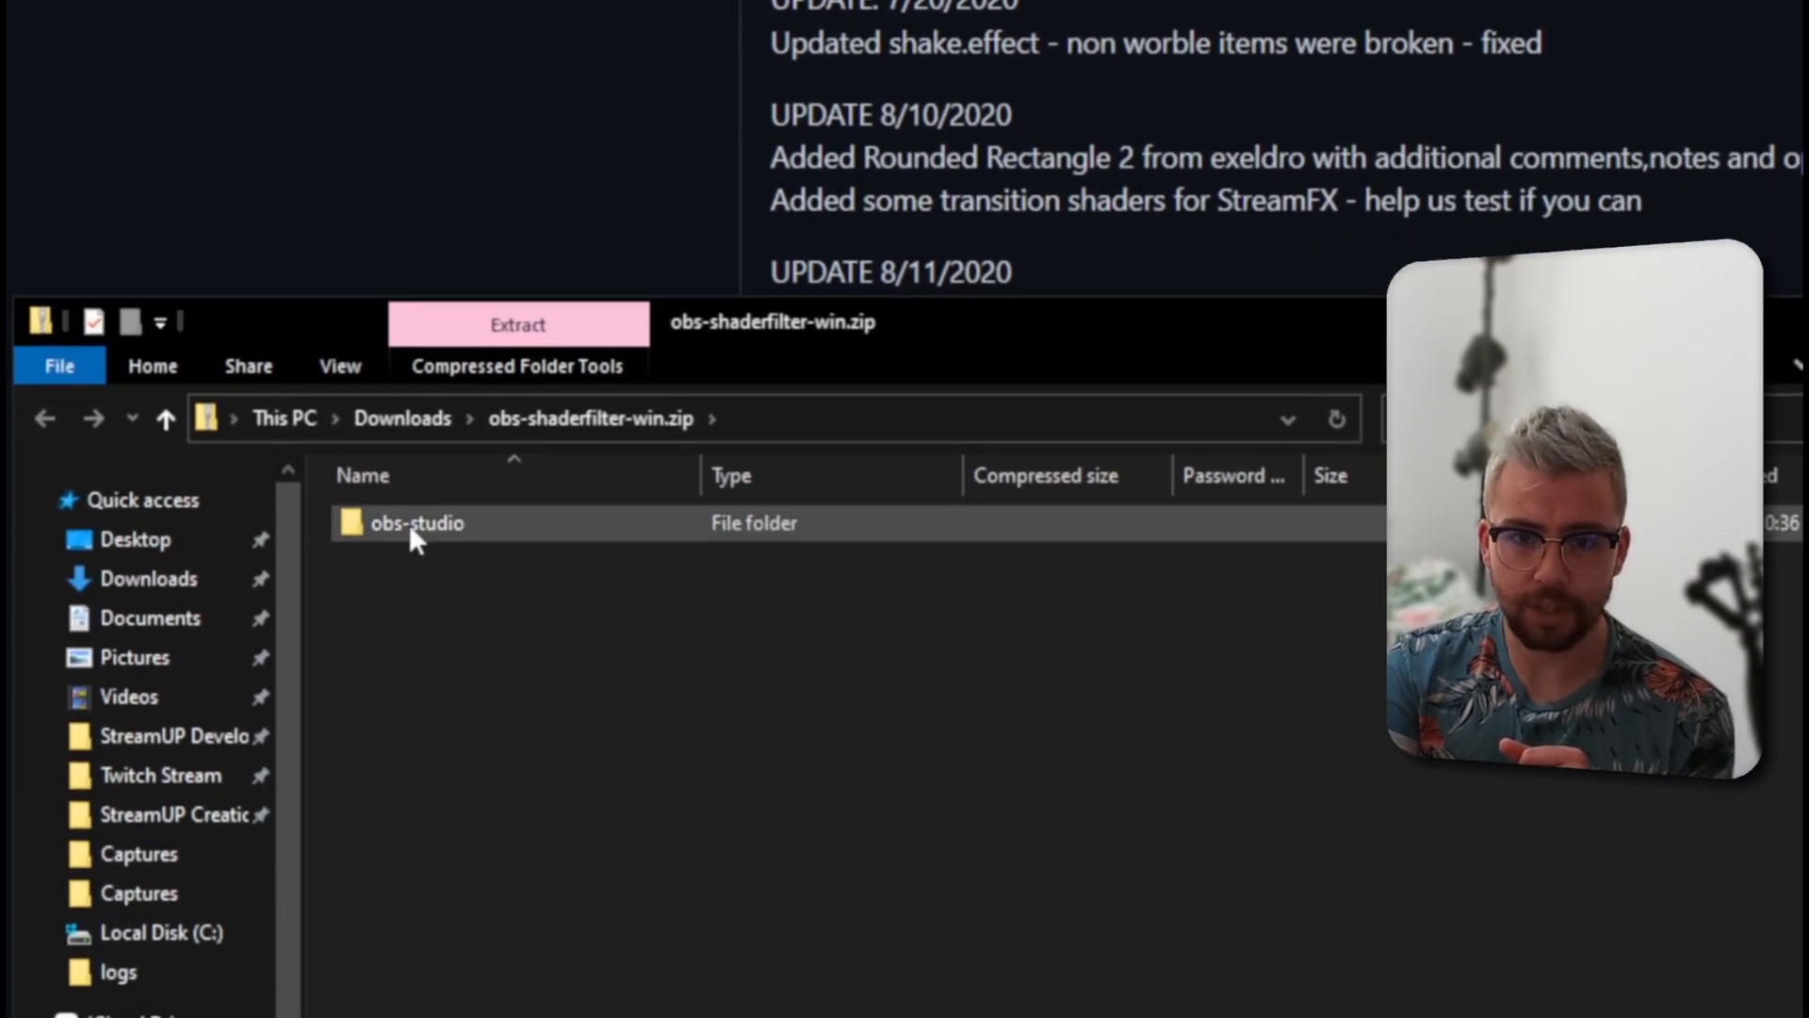
Step: Inside the zip's obs-studio folder, select the obs-plugins and data folders together
click(415, 523)
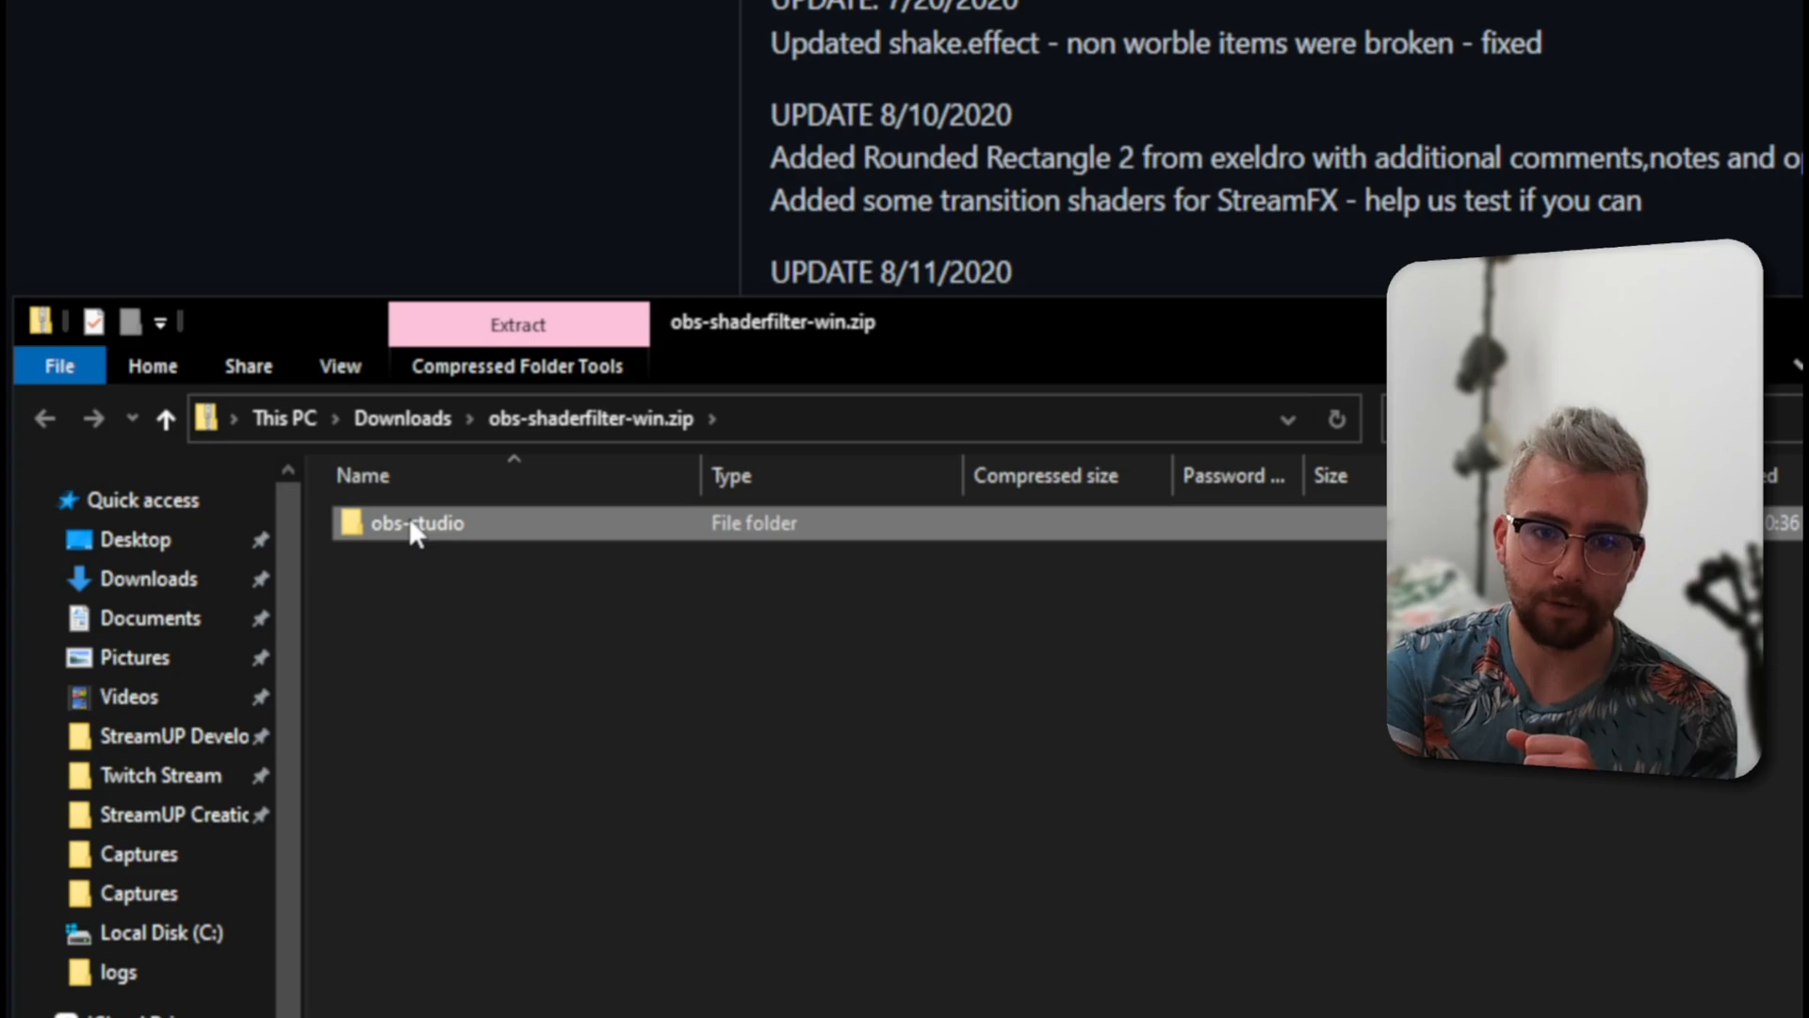
double_click(415, 522)
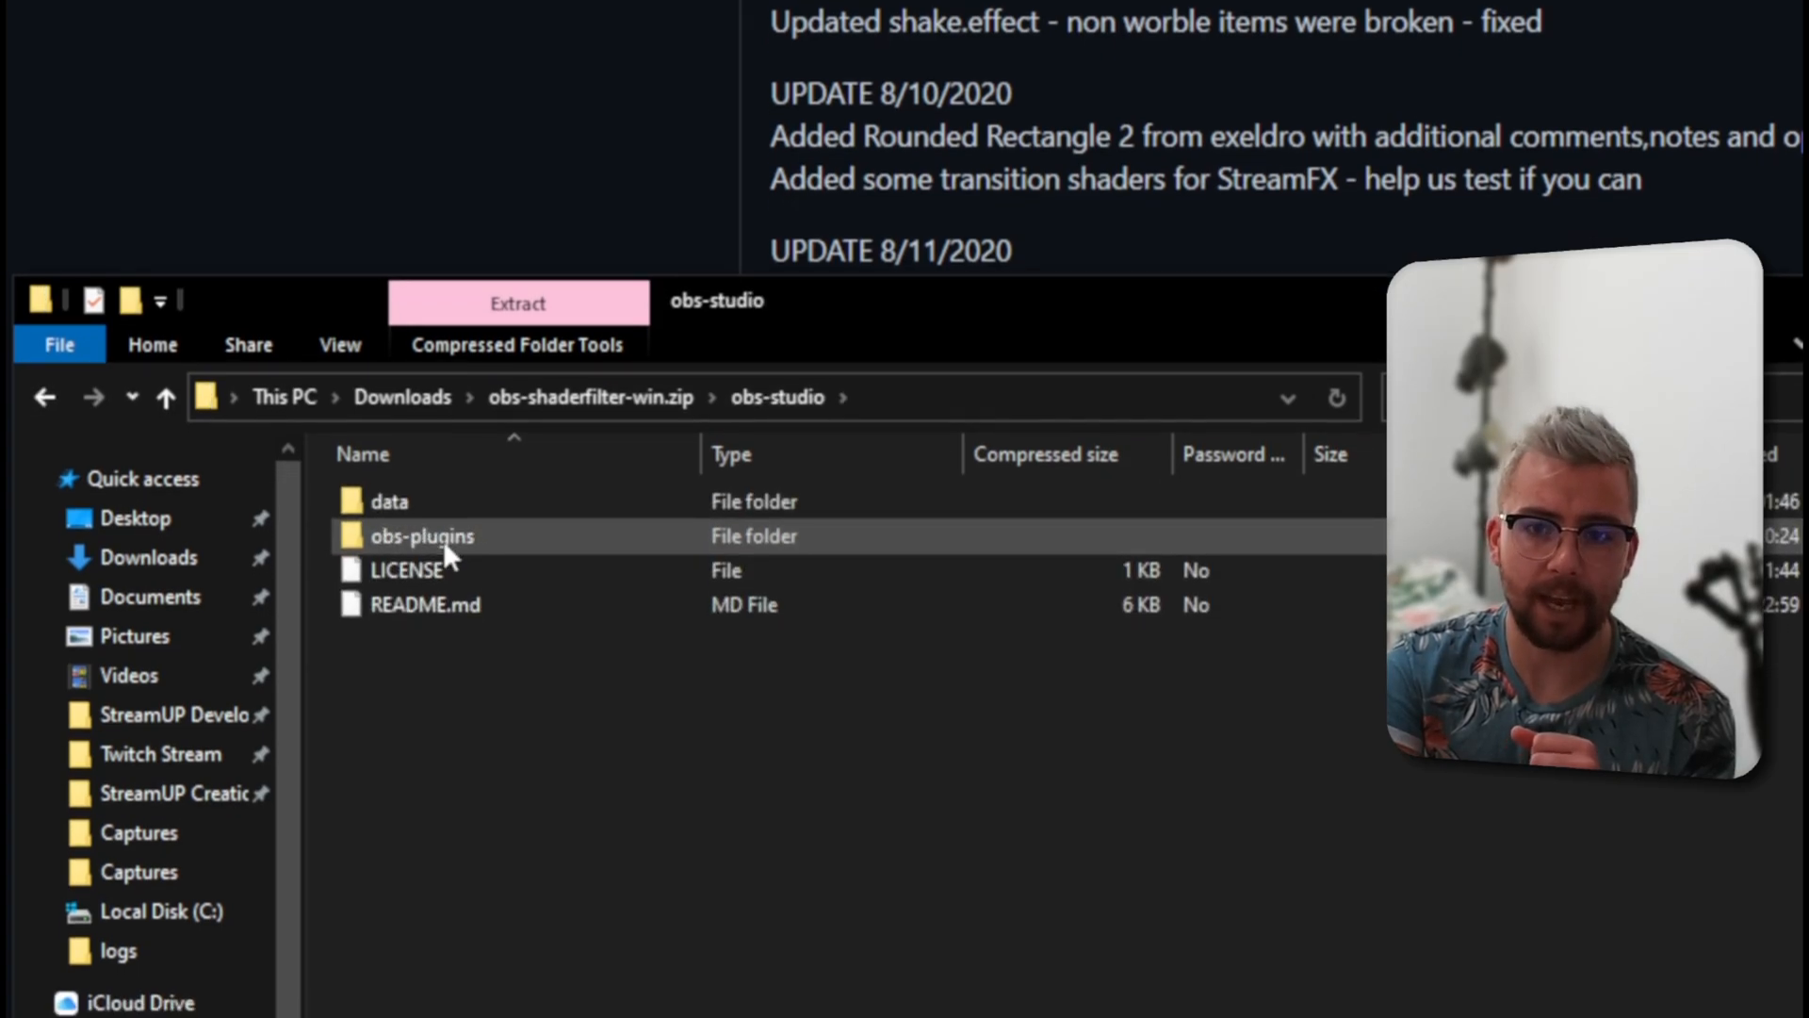
click(388, 501)
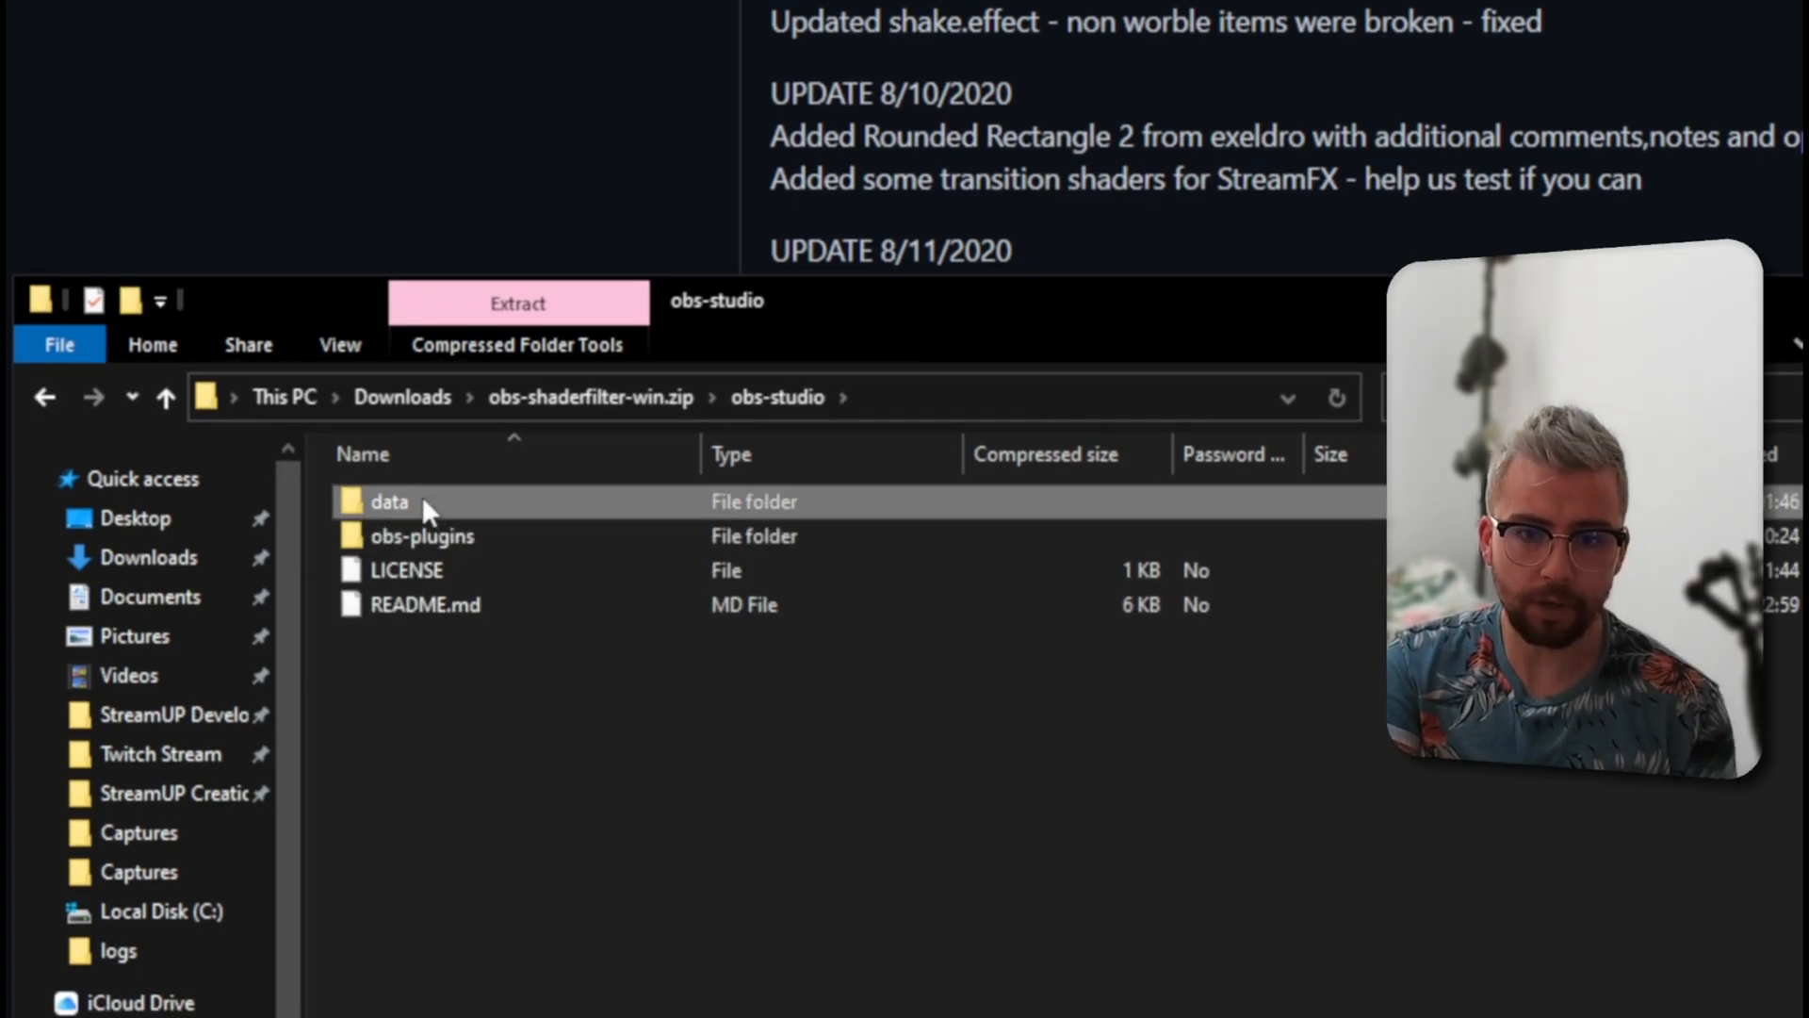
click(422, 535)
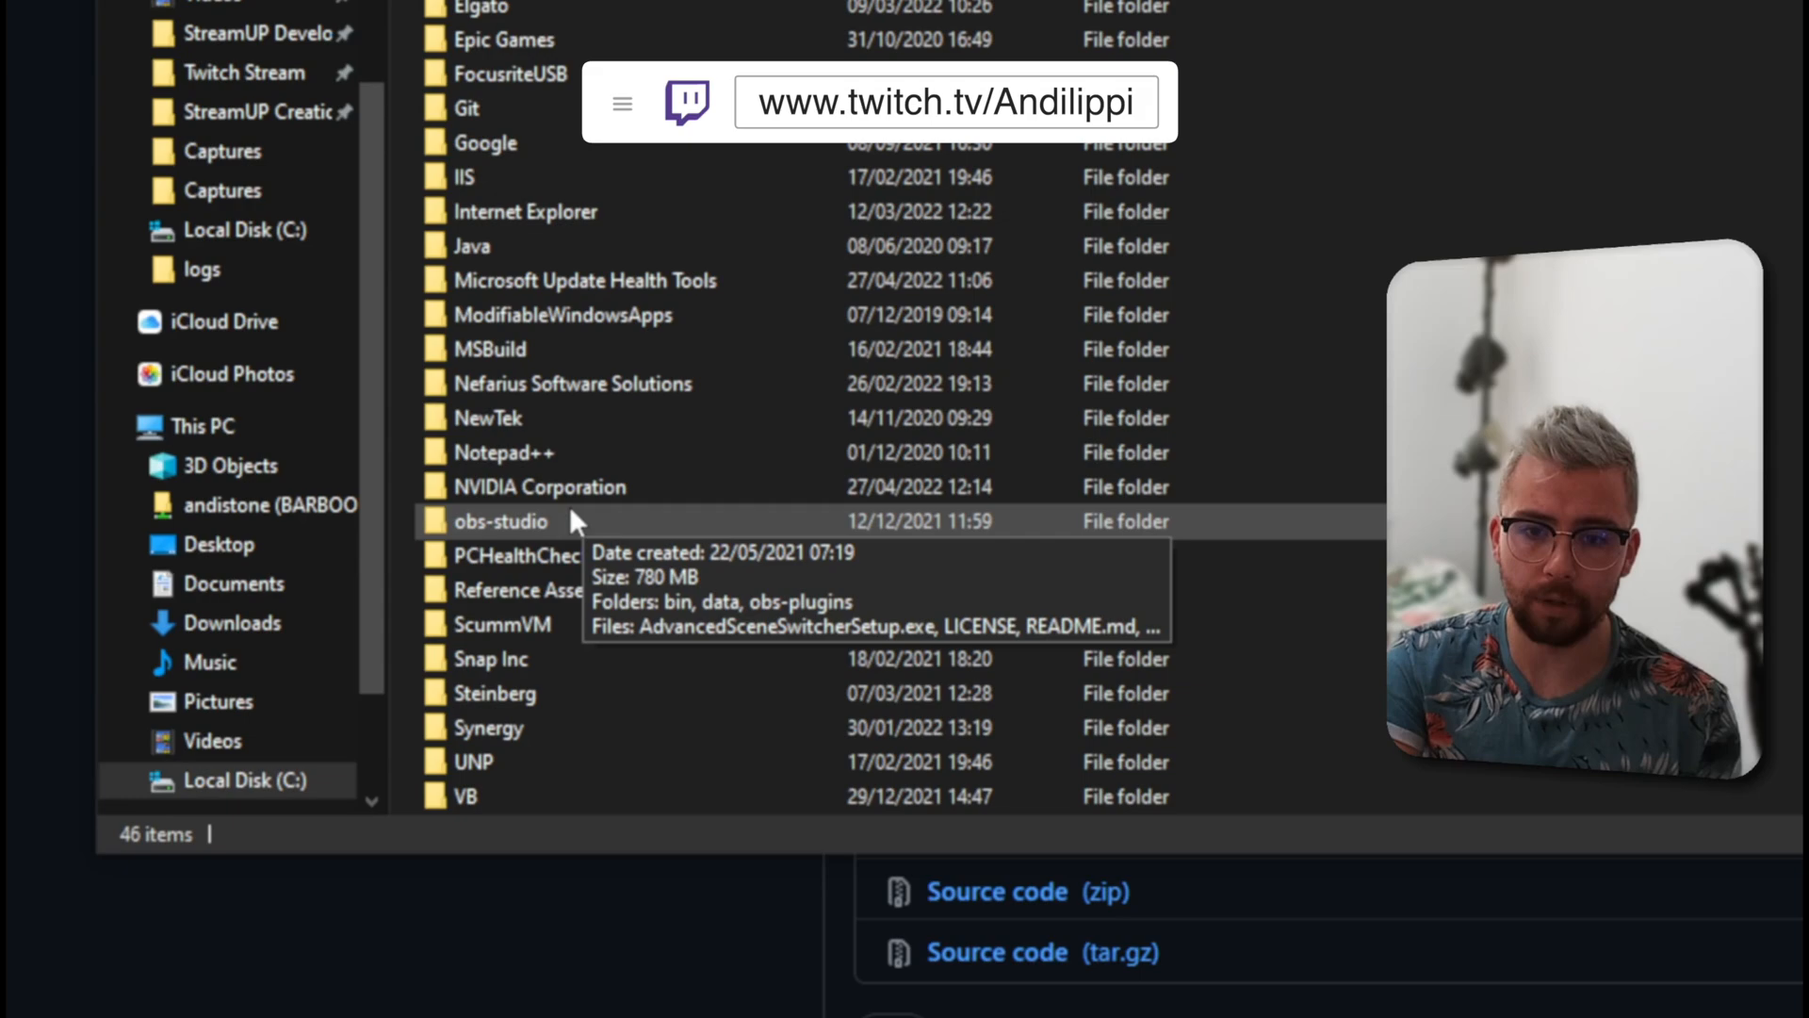
Step: Enter the installed obs-studio folder in Program Files to receive the plugin files
double_click(501, 520)
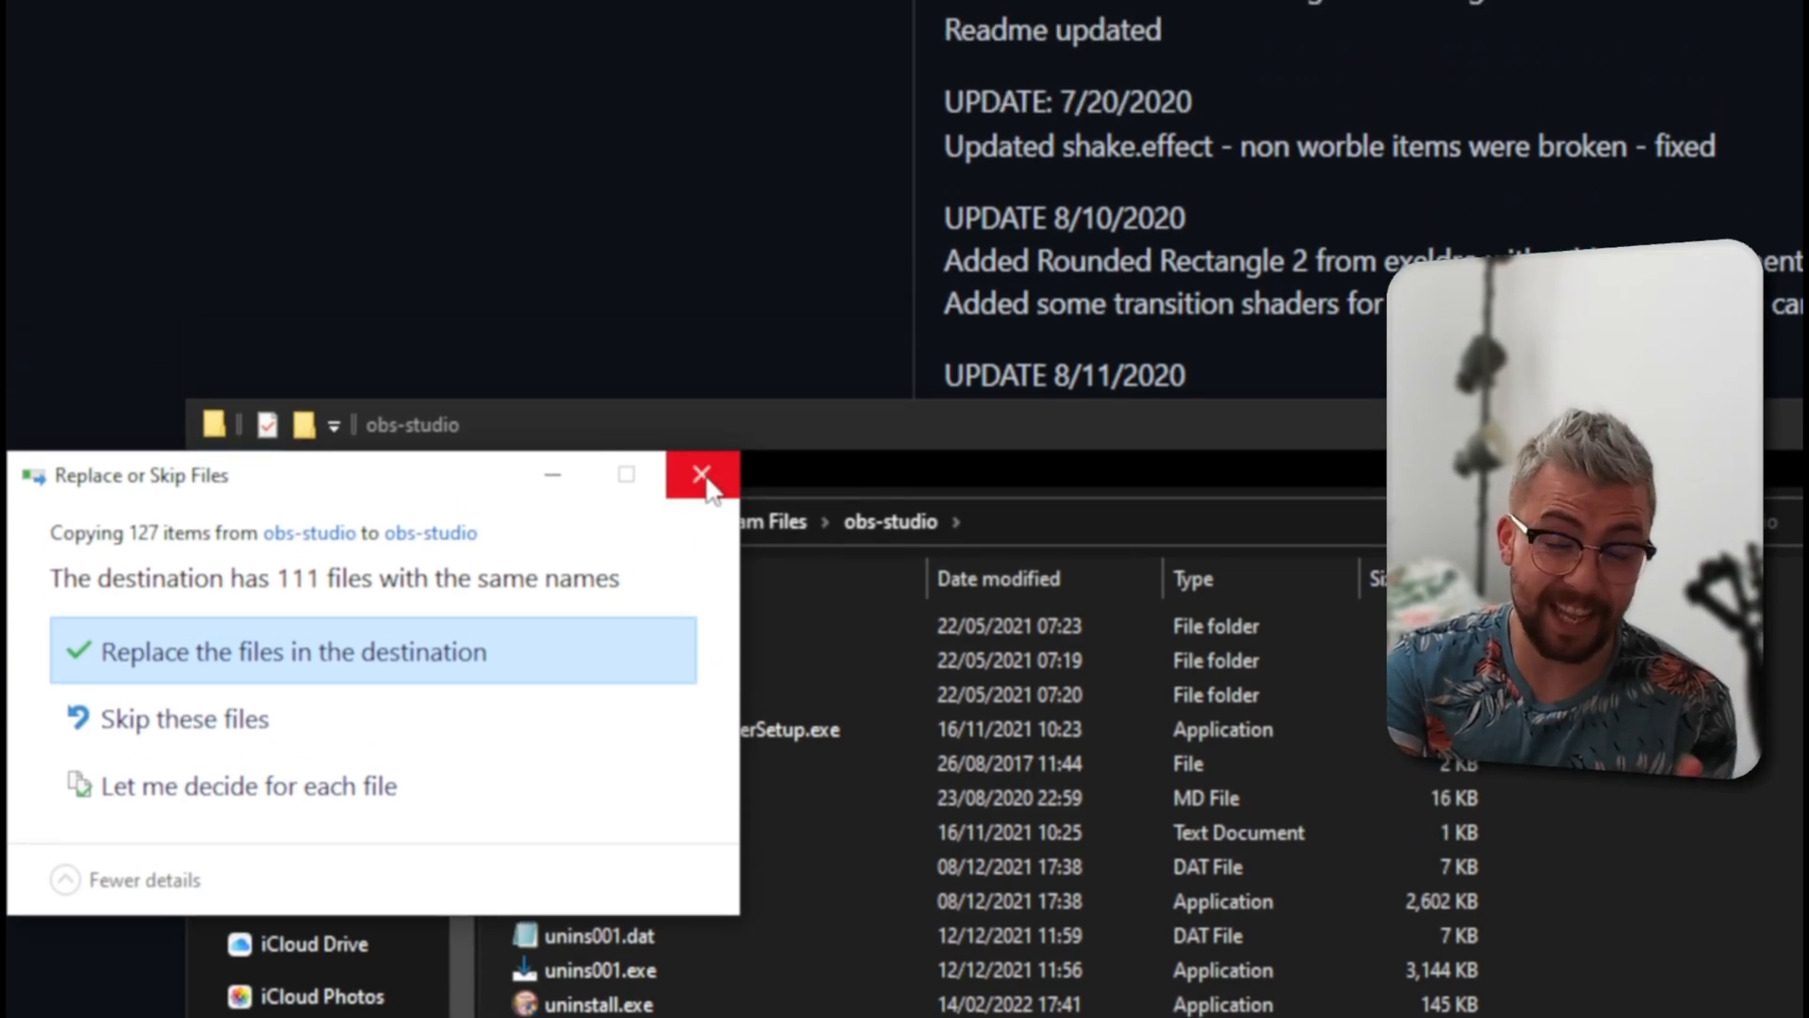
mouse_move(703, 475)
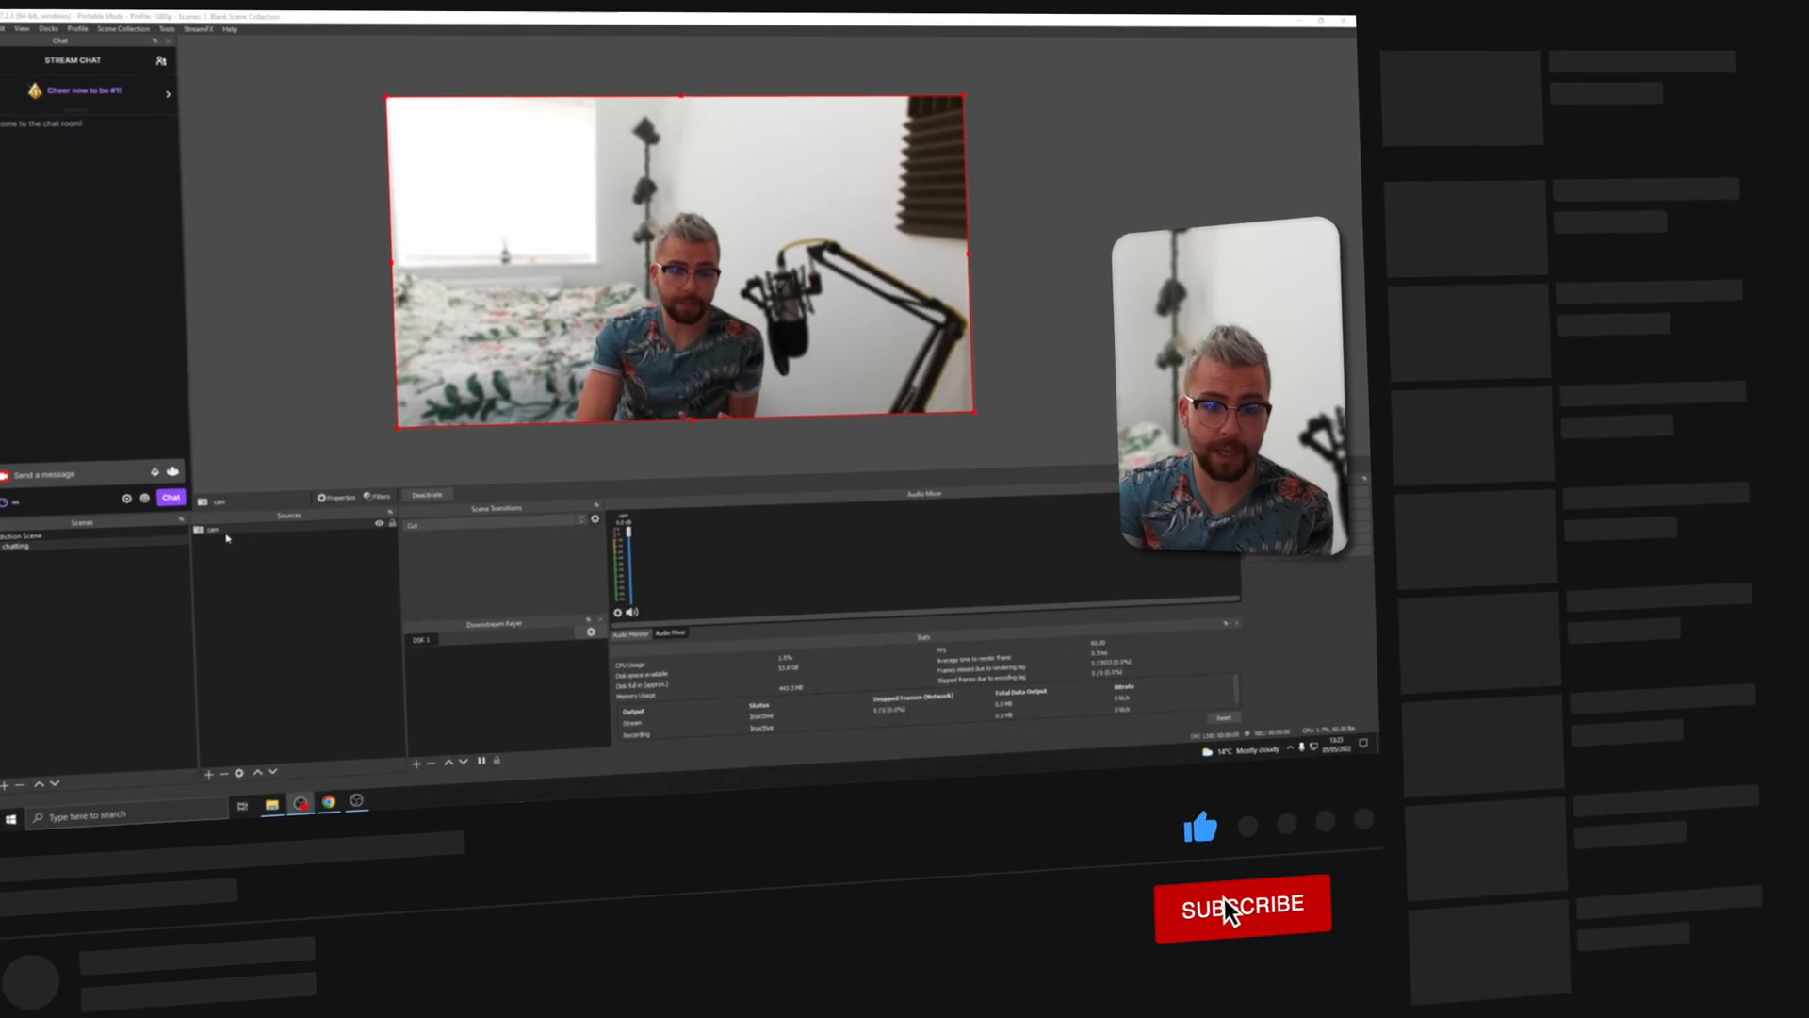
Step: From the cam source's Filters, choose a User-defined shader effect filter to add
click(1242, 907)
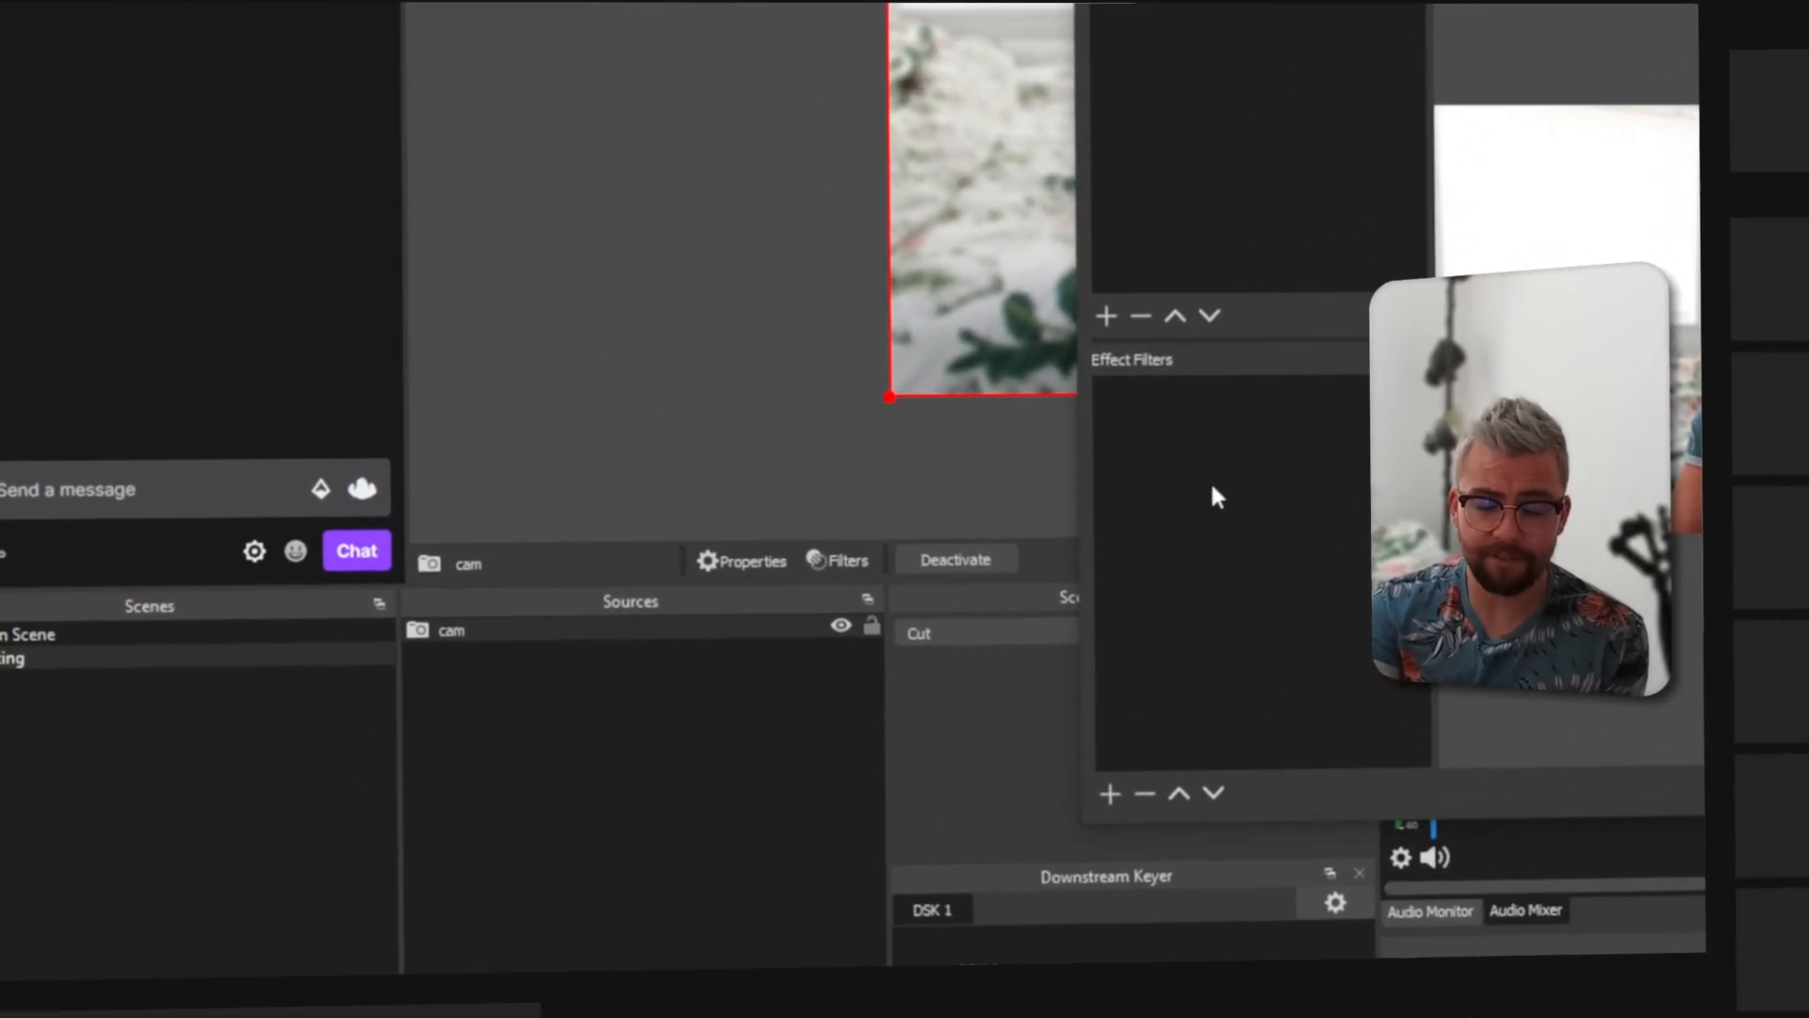
click(1105, 314)
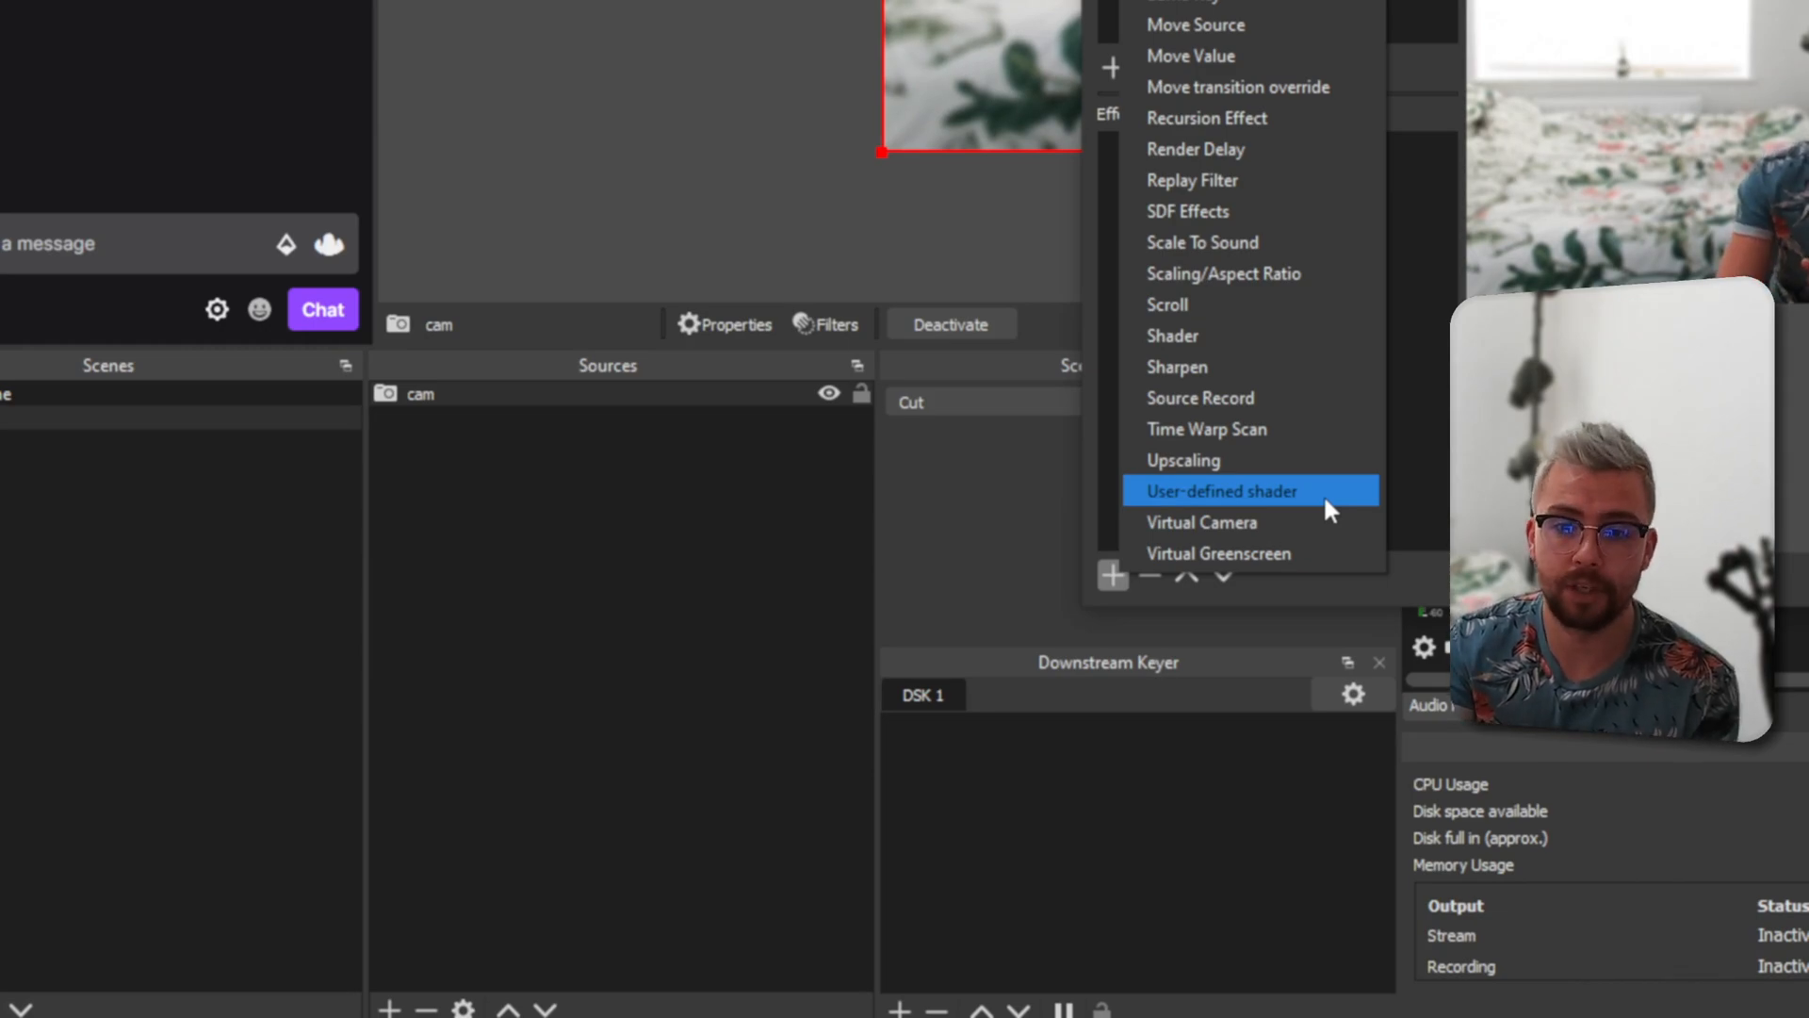
click(1219, 490)
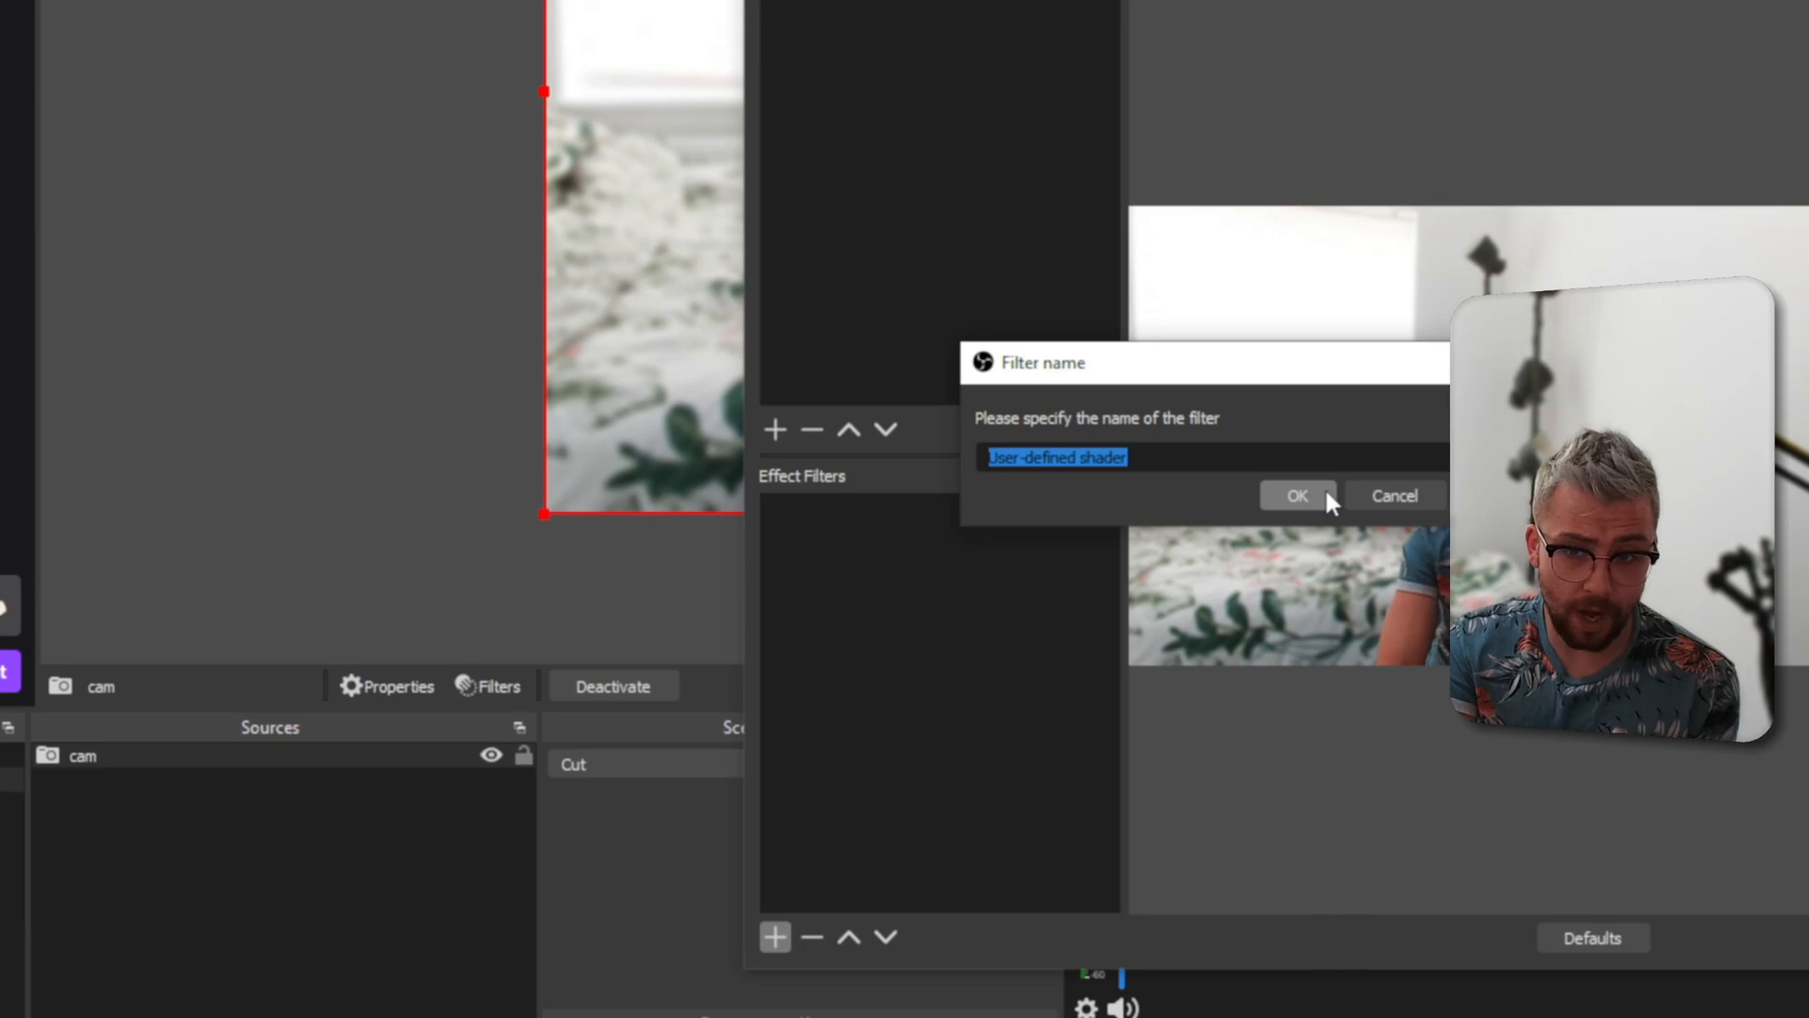
Step: Accept the default filter name and enable Load shader text from file
click(1297, 496)
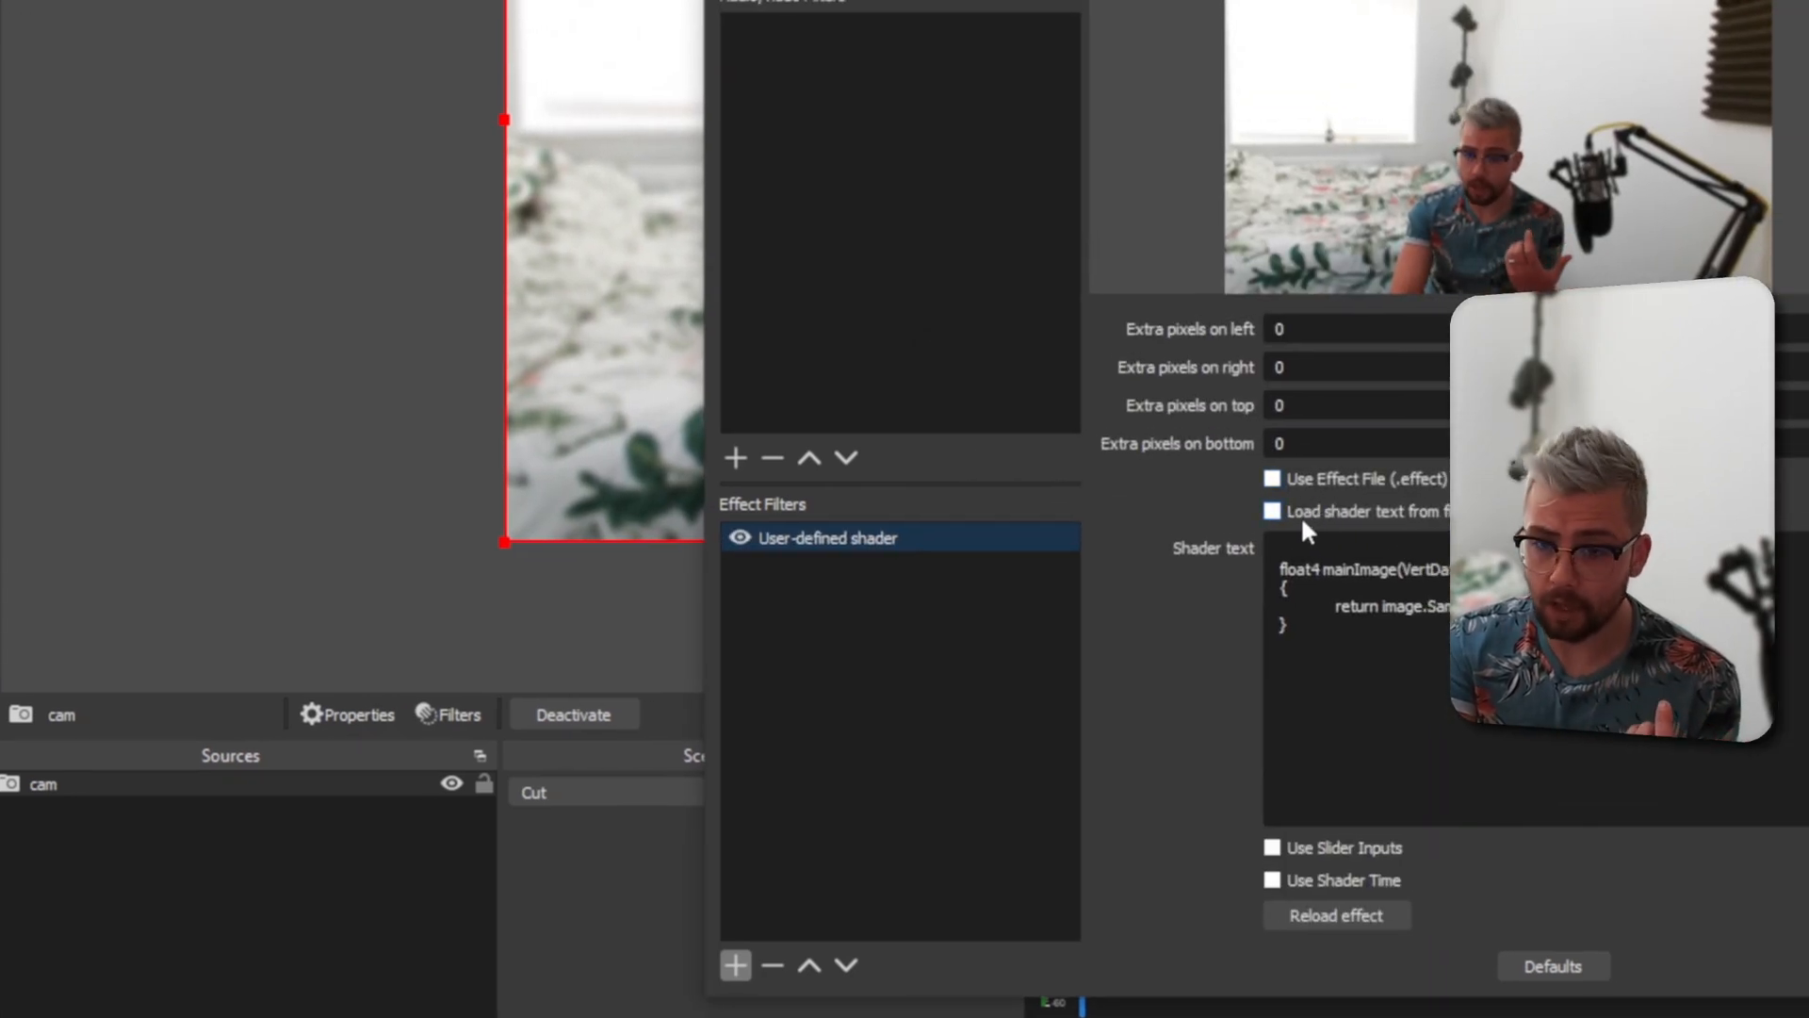
click(1272, 510)
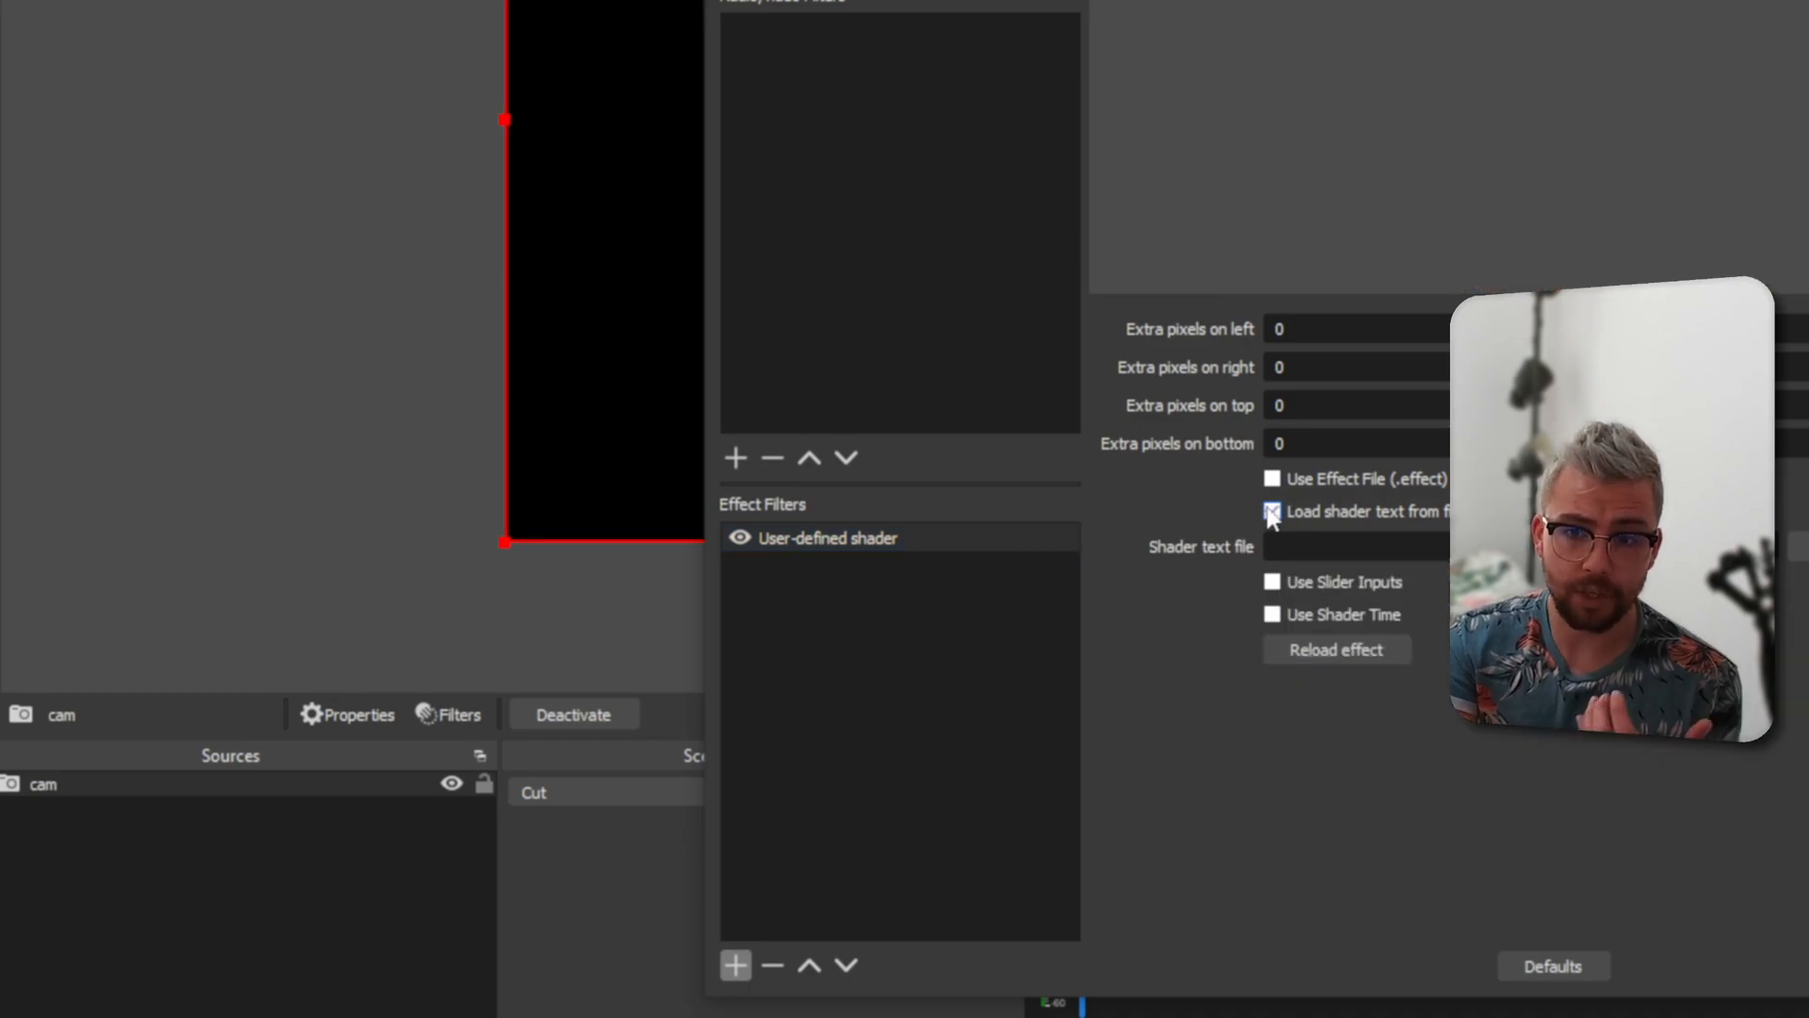
click(1272, 511)
text(50)
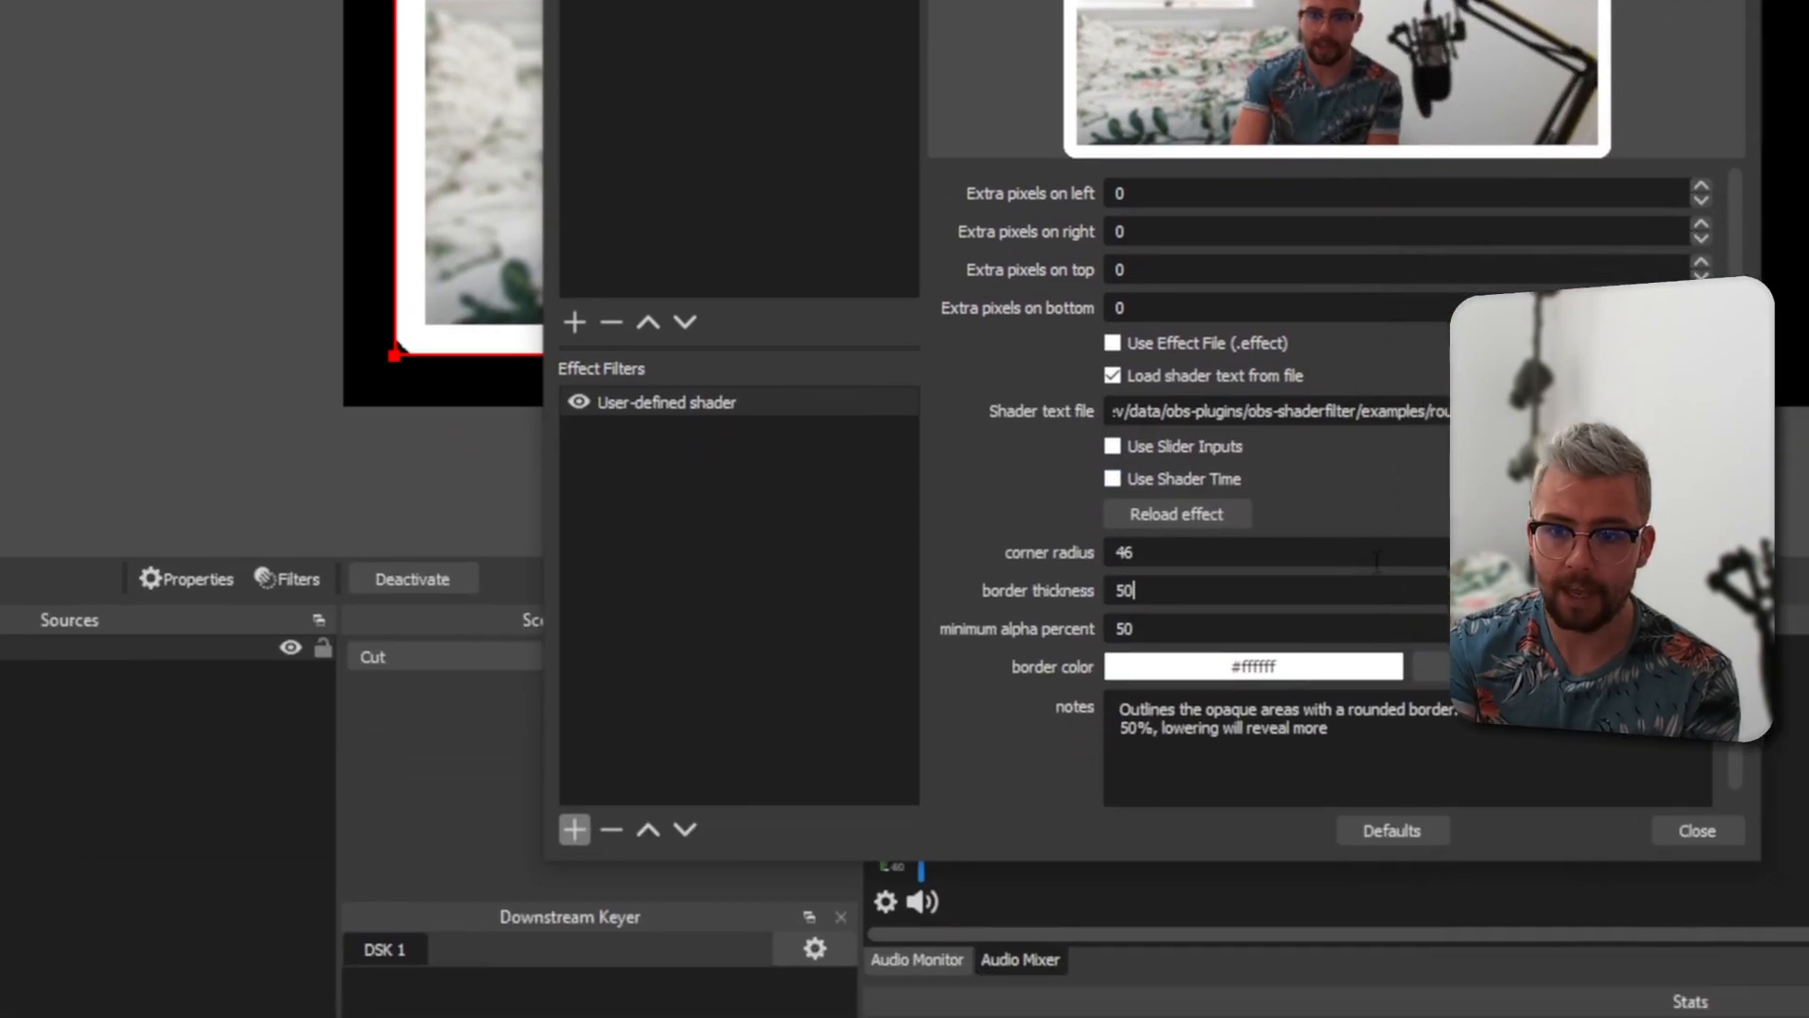
Step: Set the shader's border colour to dark red and confirm it
click(1251, 665)
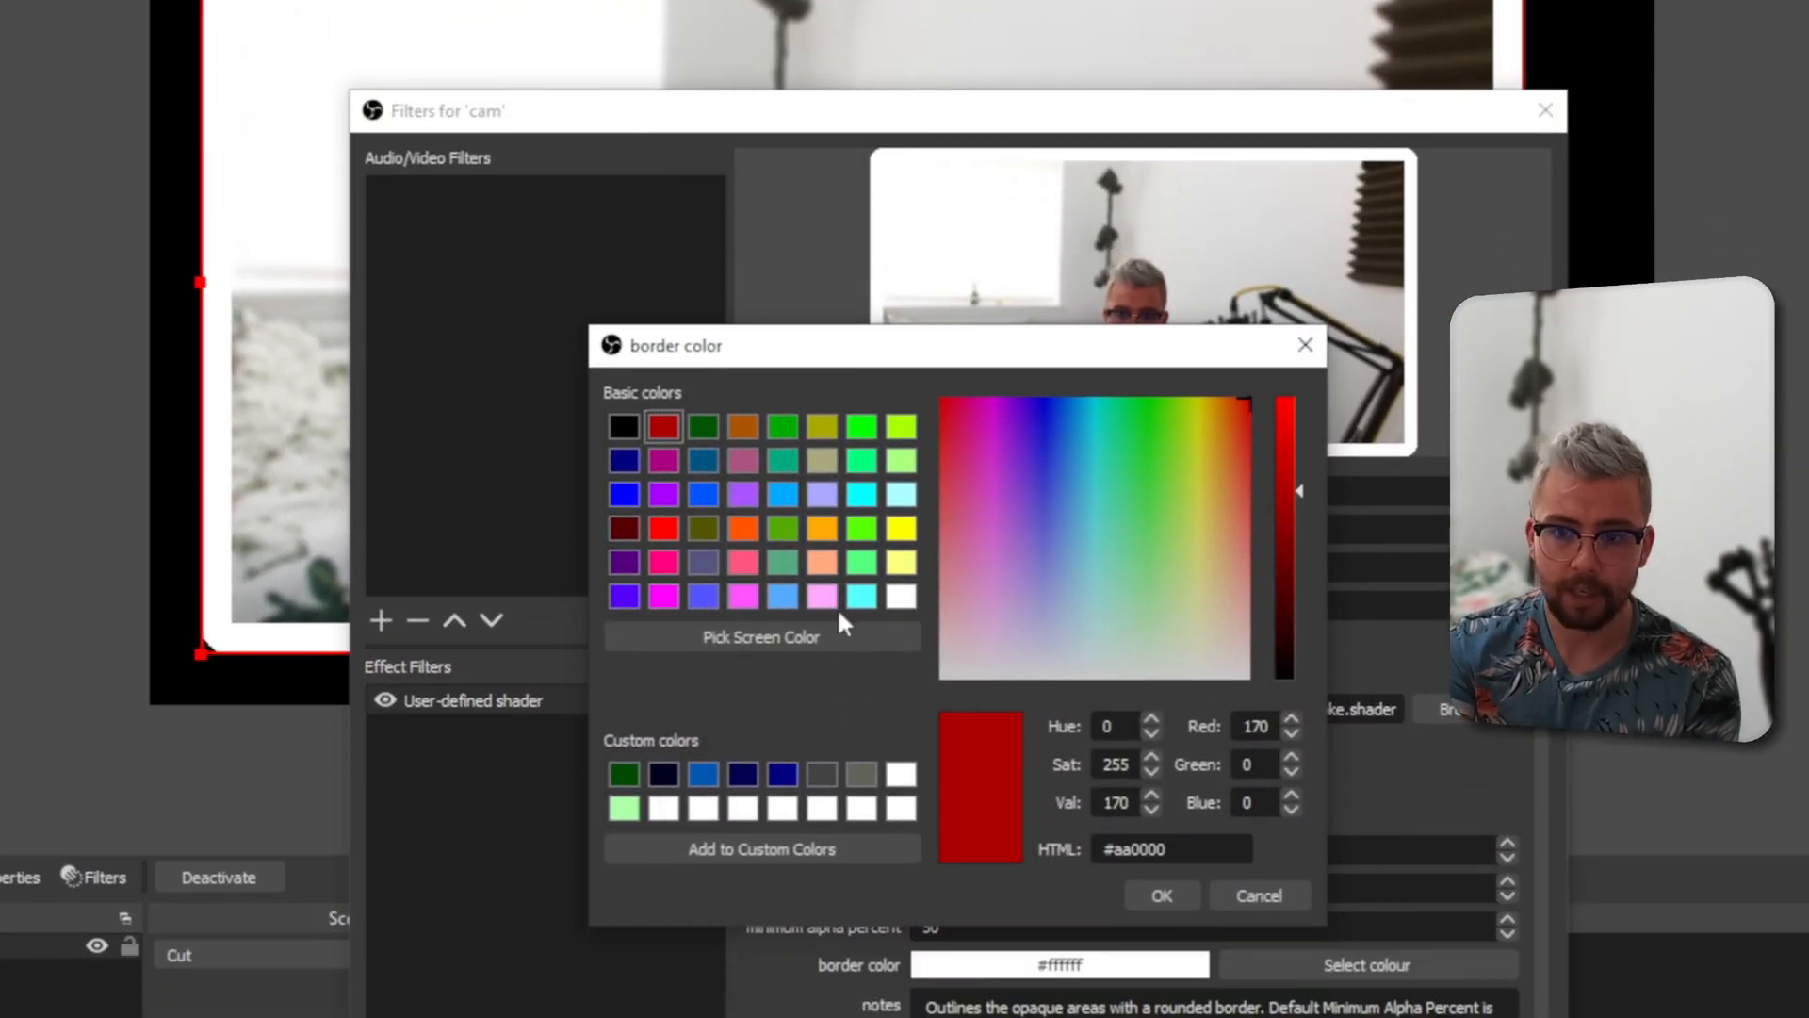
click(1161, 896)
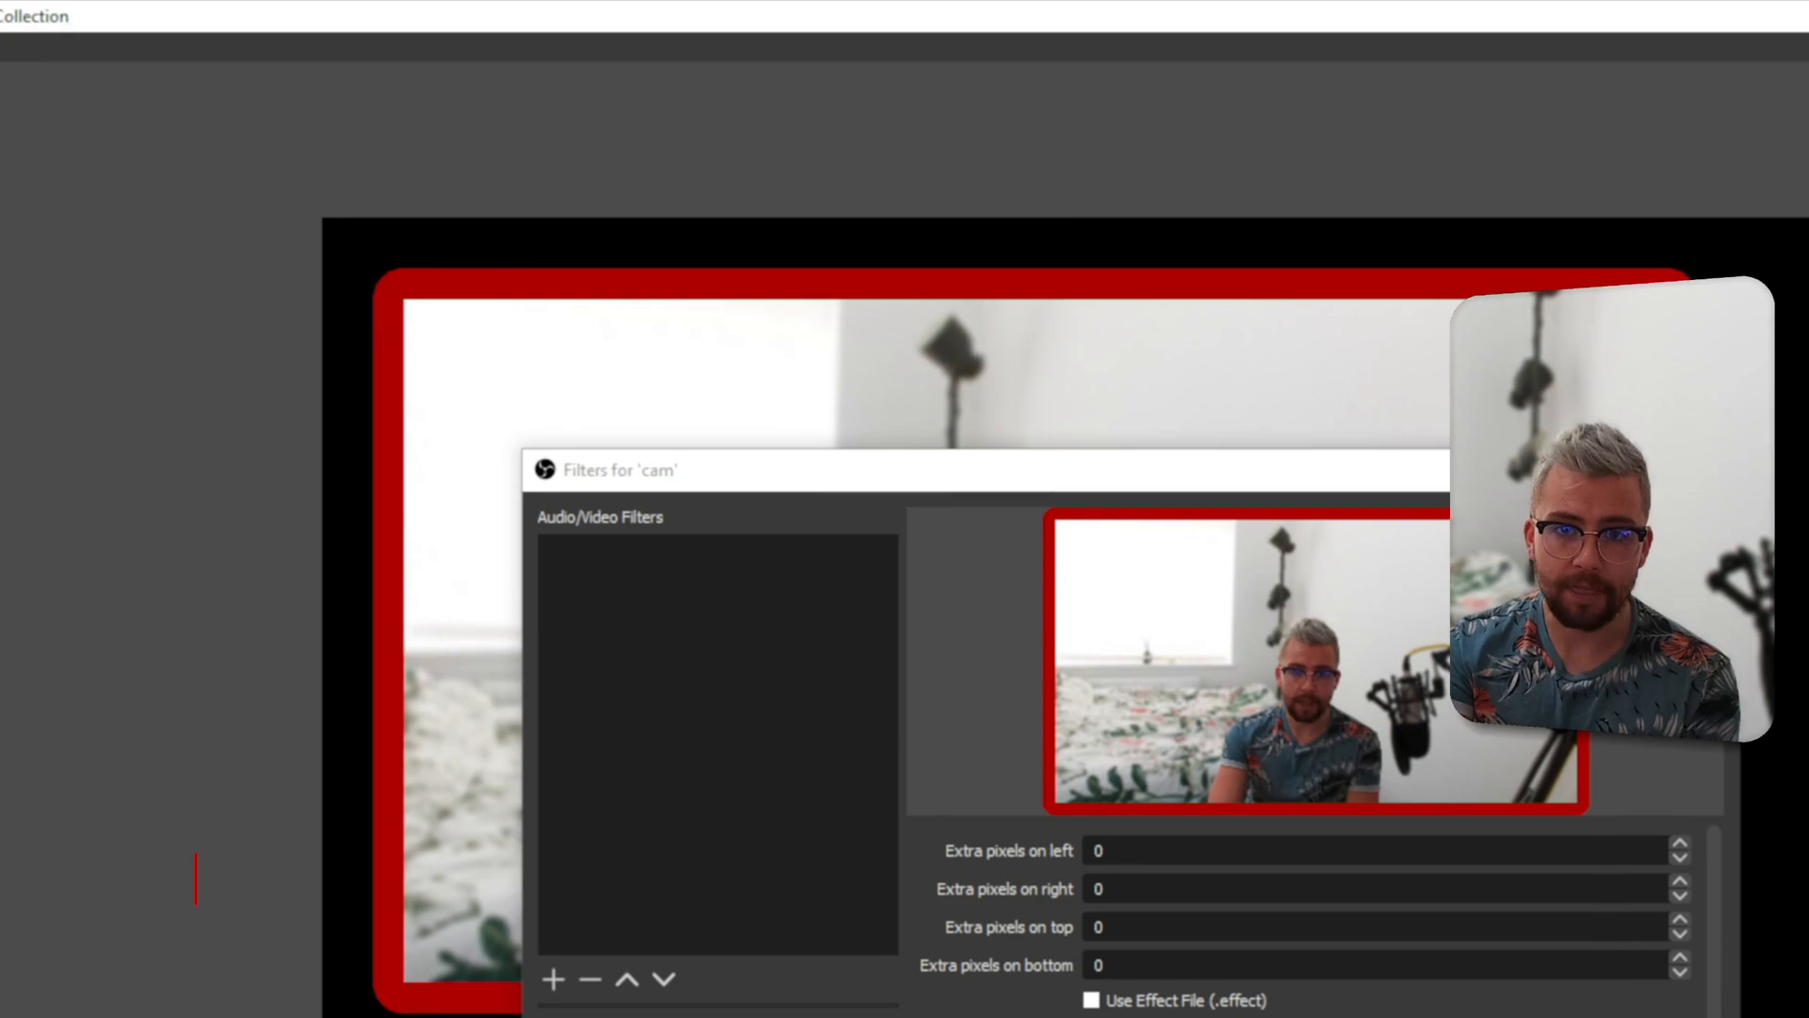